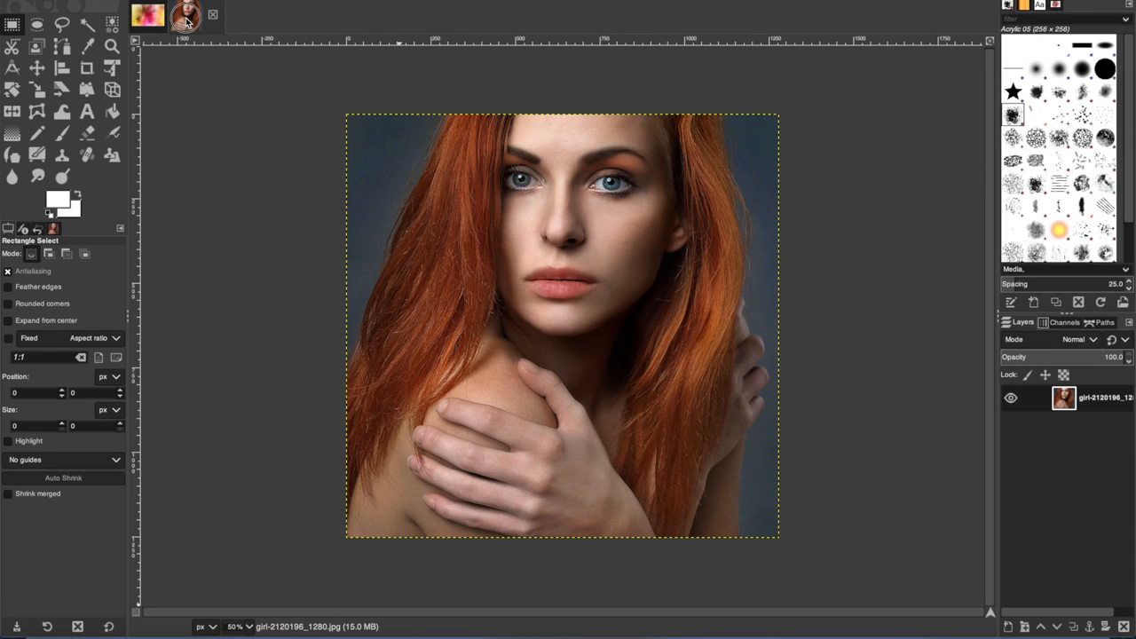
# Copy the portrait, paste it onto the watercolour background as a new layer and position it to show the face
pyautogui.click(142, 4)
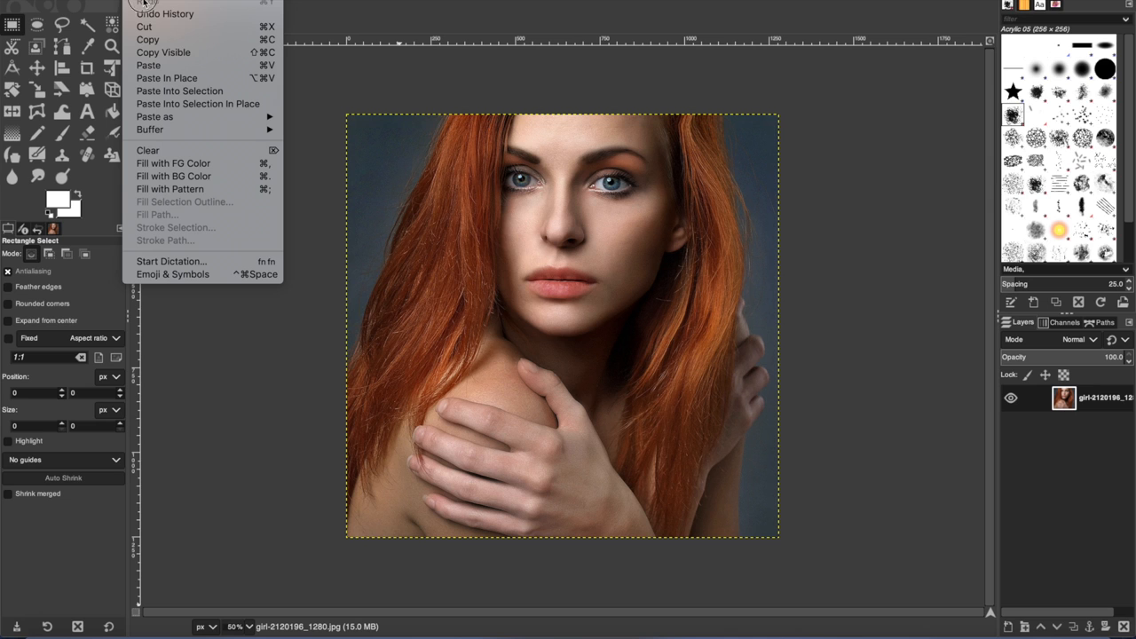
pyautogui.click(147, 39)
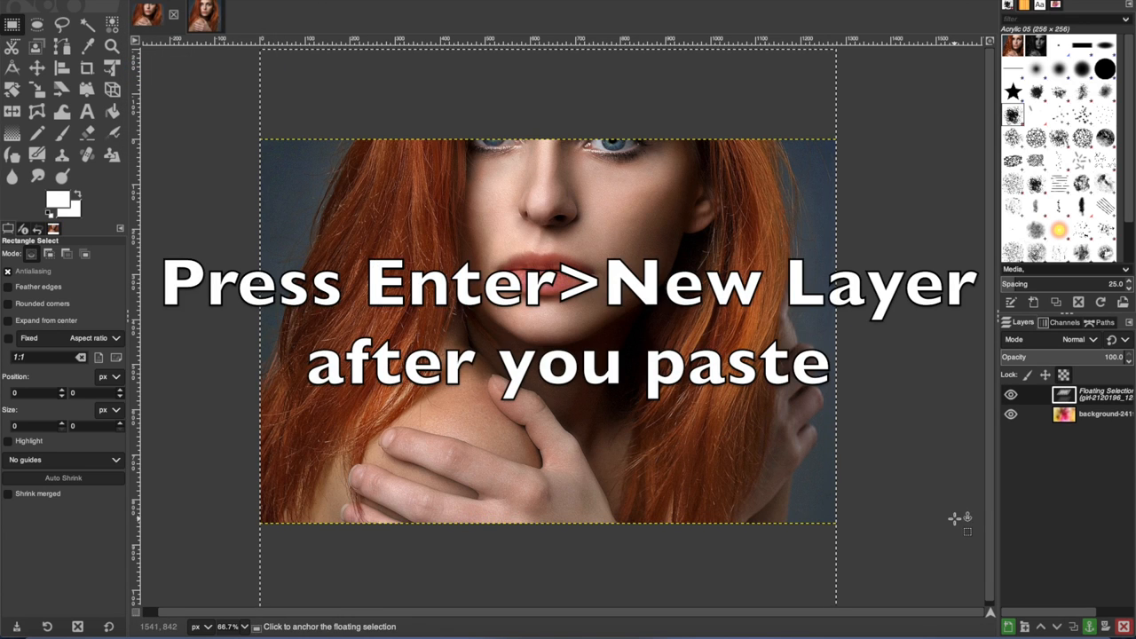
pyautogui.press('Return')
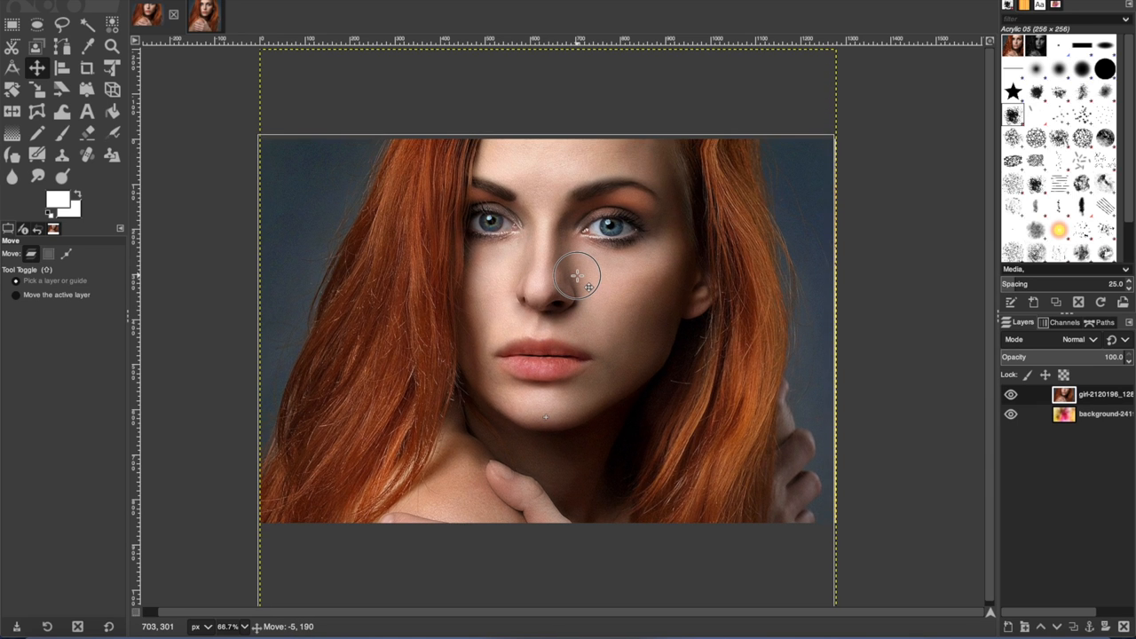
pyautogui.moveTo(575, 275); pyautogui.dragTo(575, 283)
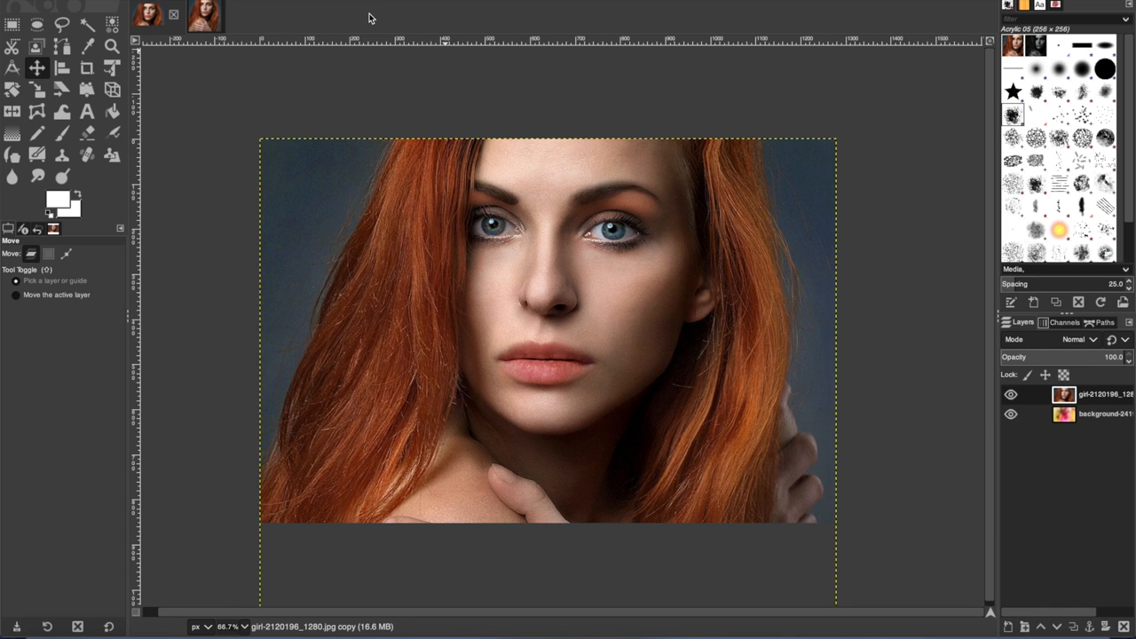
pyautogui.moveTo(369, 18)
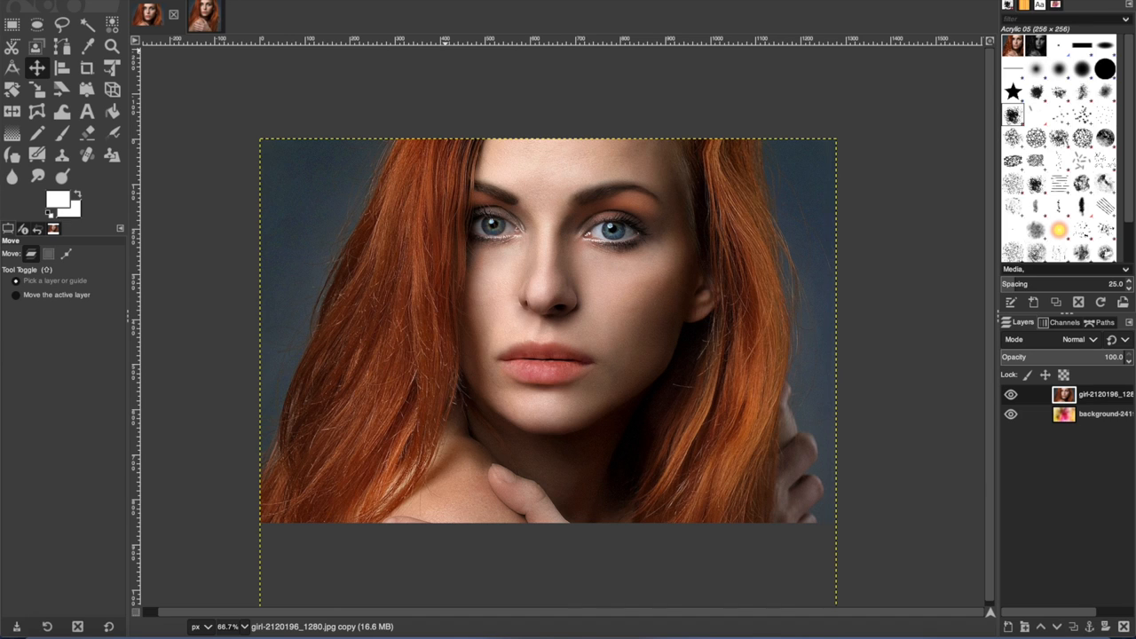
pyautogui.moveTo(429, 73)
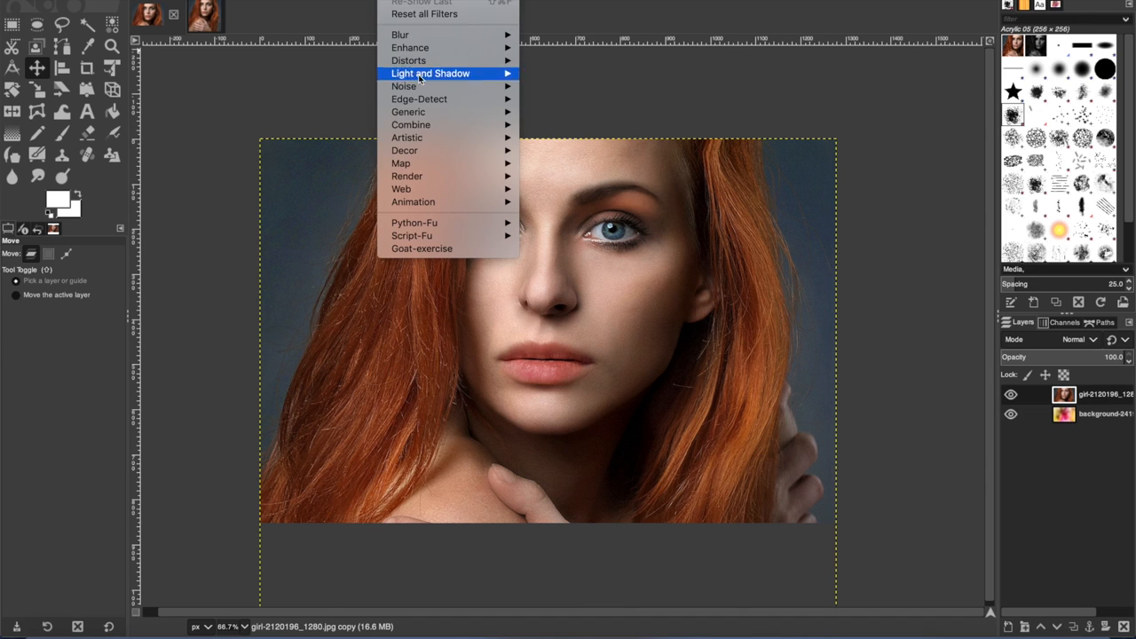
pyautogui.moveTo(407, 139)
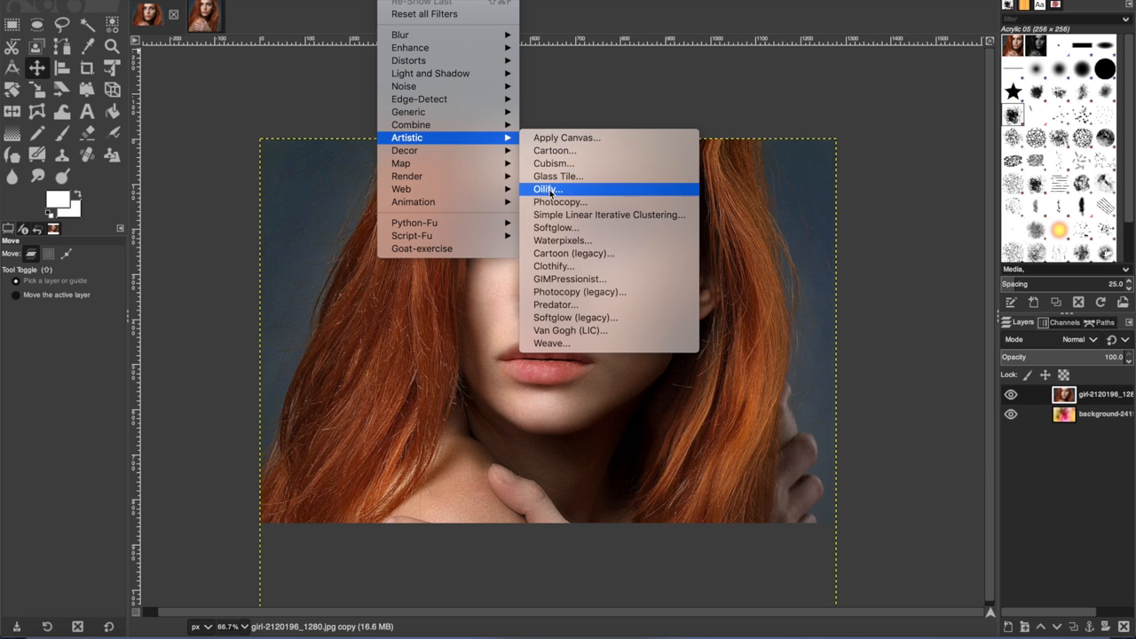
pyautogui.moveTo(561, 242)
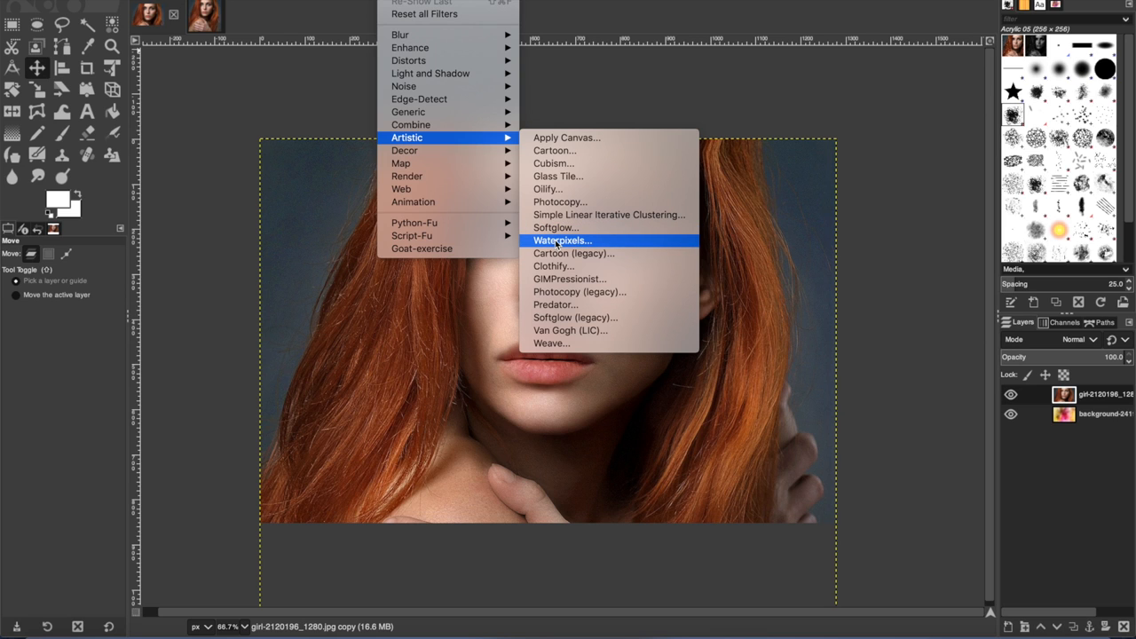
# Apply the Waterpixels artistic filter to the portrait layer with adjusted superpixel size and smoothness
pyautogui.click(561, 240)
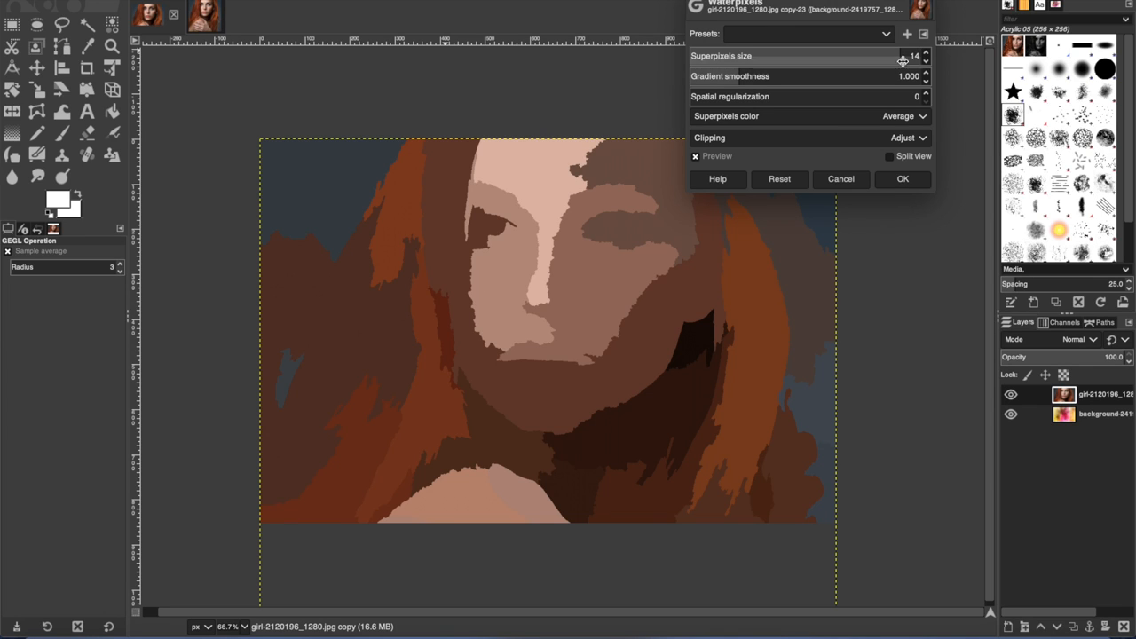
pyautogui.moveTo(858, 81)
pyautogui.write('11')
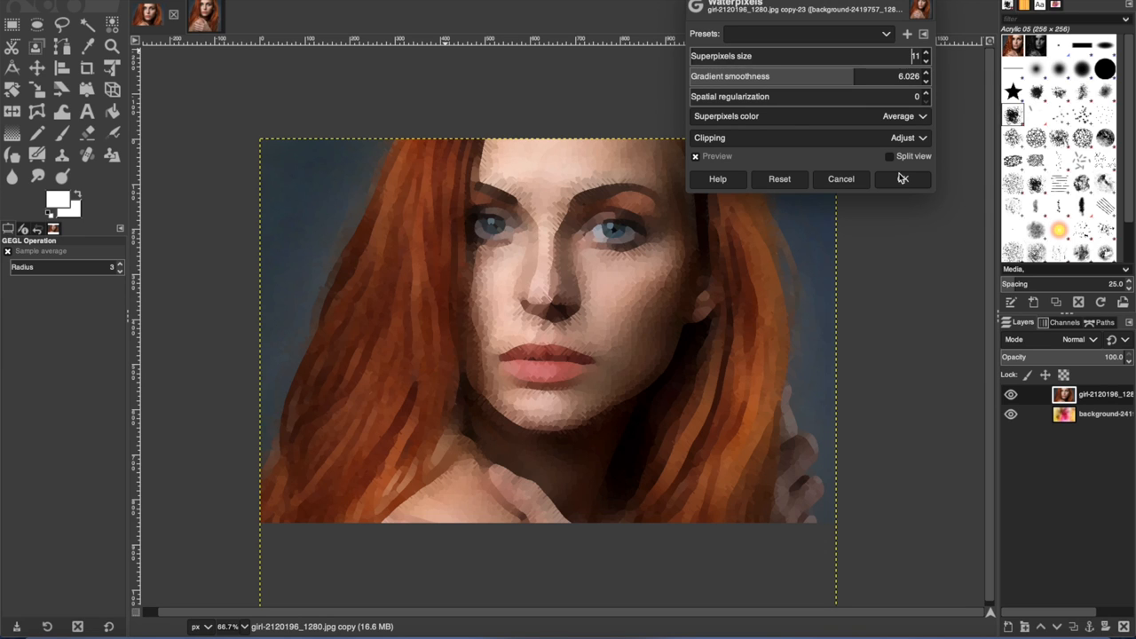
pyautogui.click(902, 178)
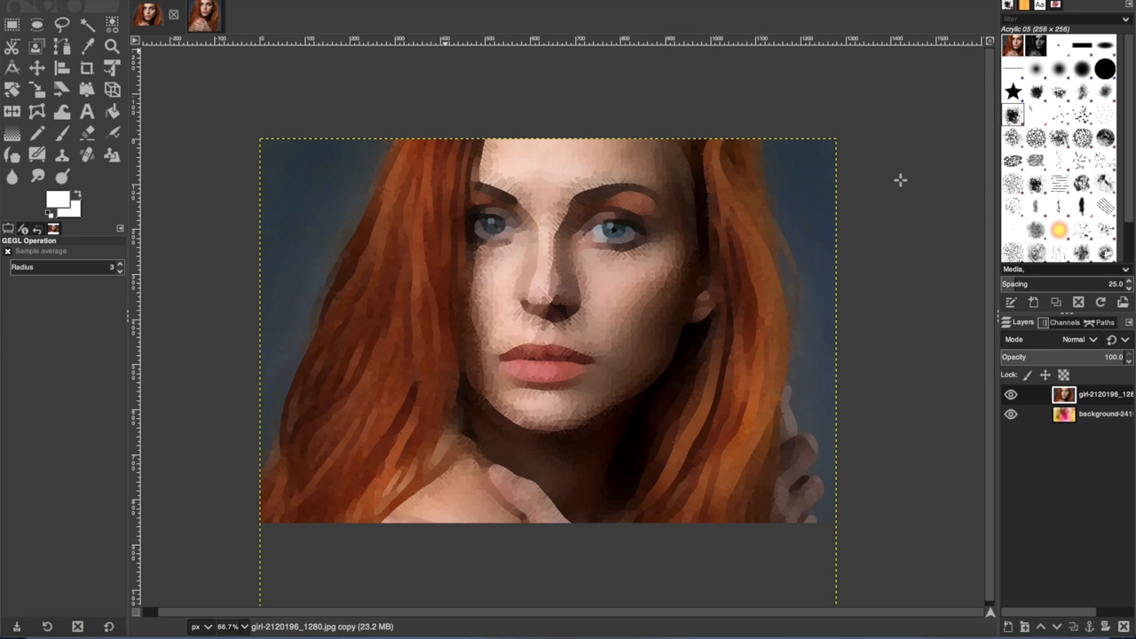
pyautogui.moveTo(966, 335)
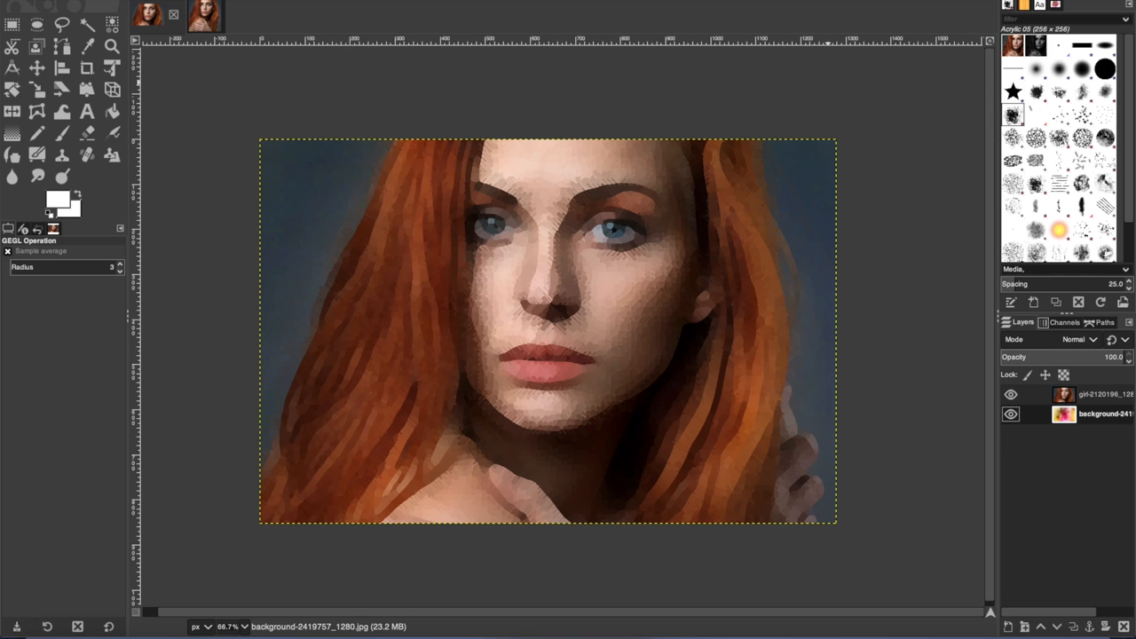
# Paste a copy of the watercolour background as a new layer and raise it to the top of the stack
pyautogui.click(156, 27)
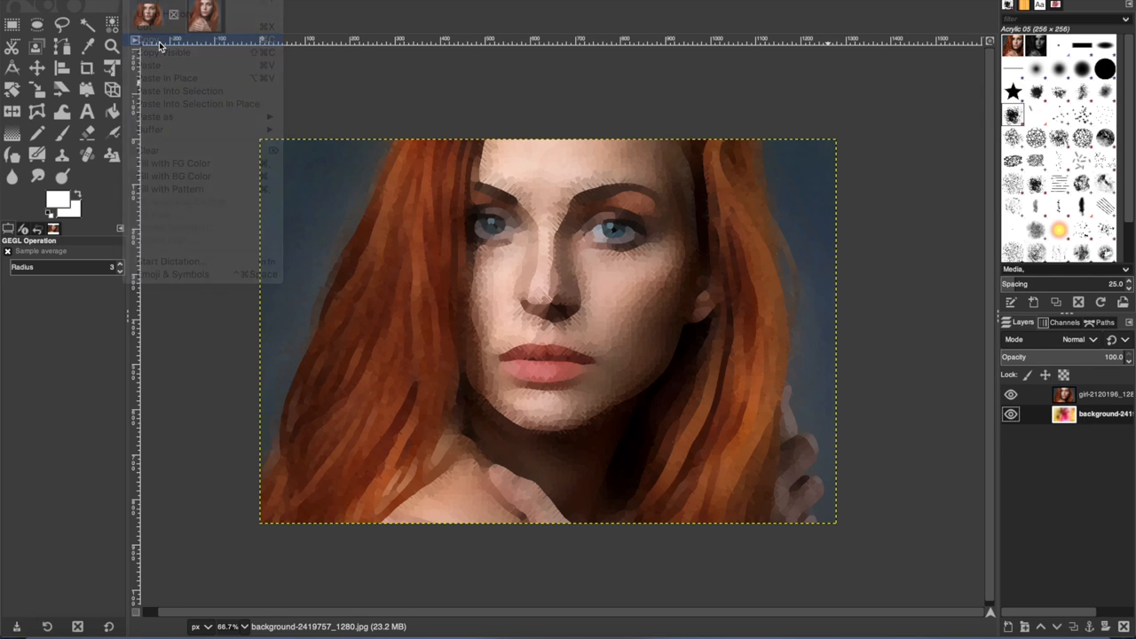
pyautogui.moveTo(150, 64)
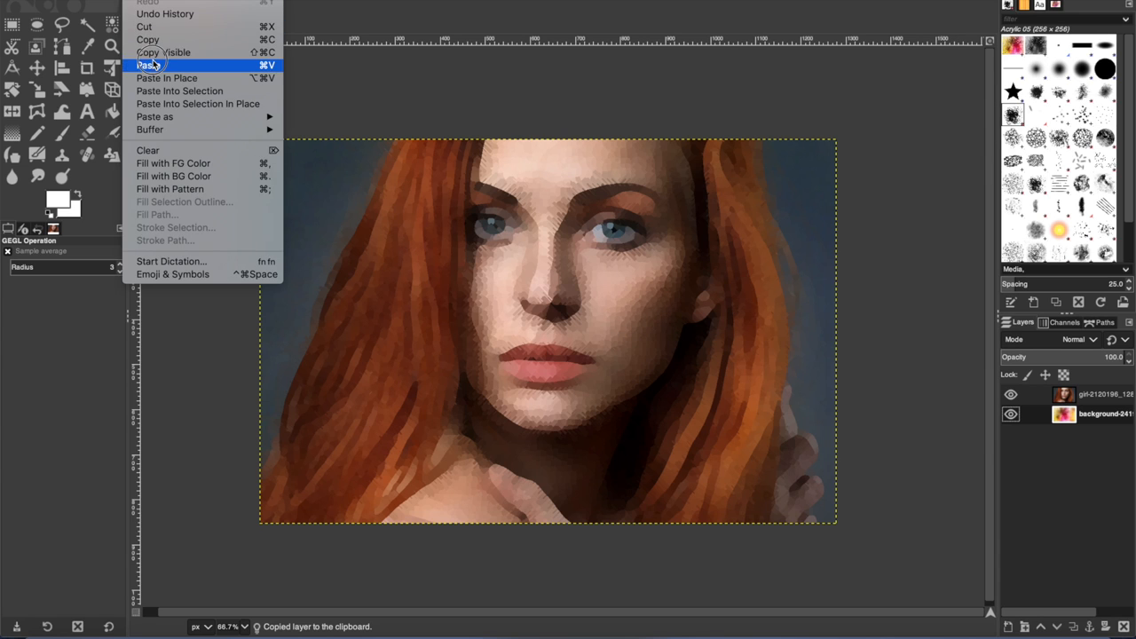
pyautogui.click(150, 63)
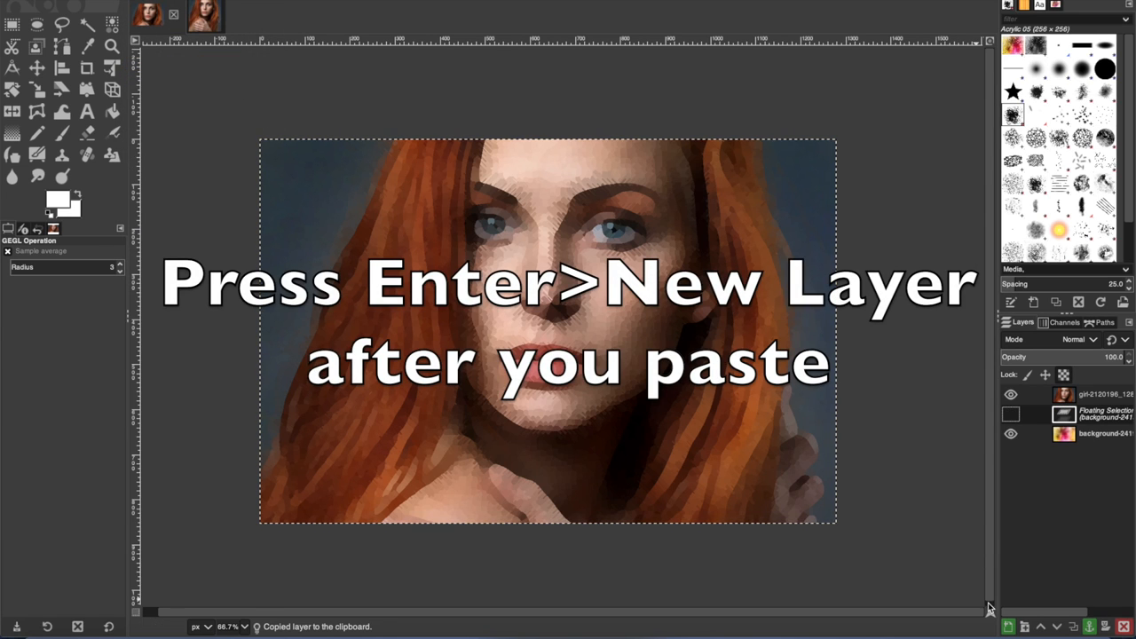
pyautogui.press('Return')
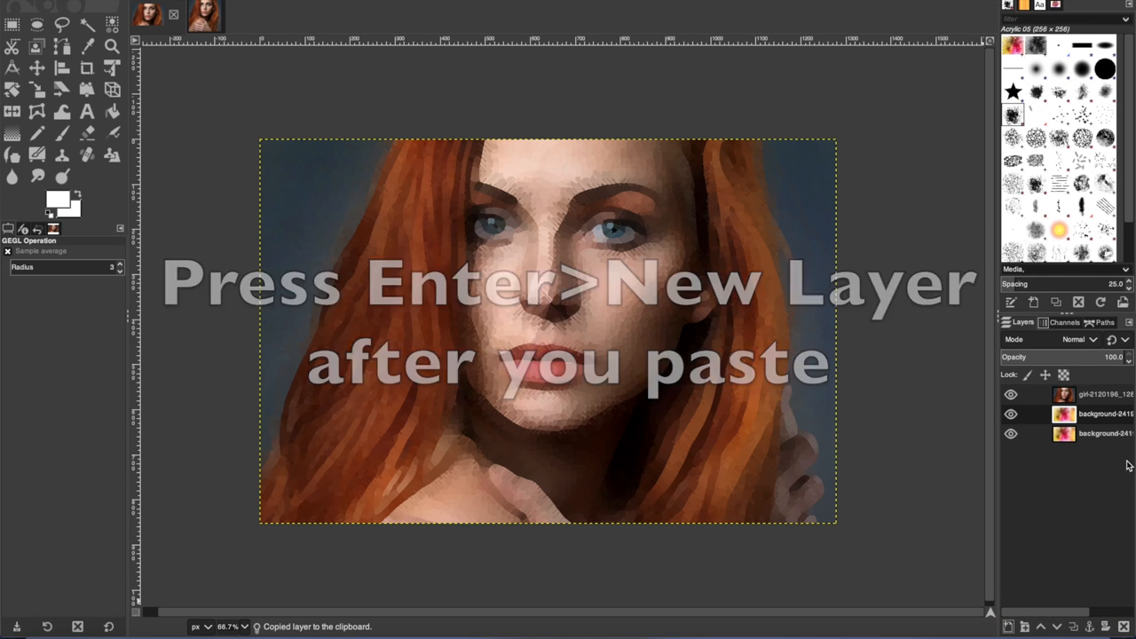
pyautogui.press('Return')
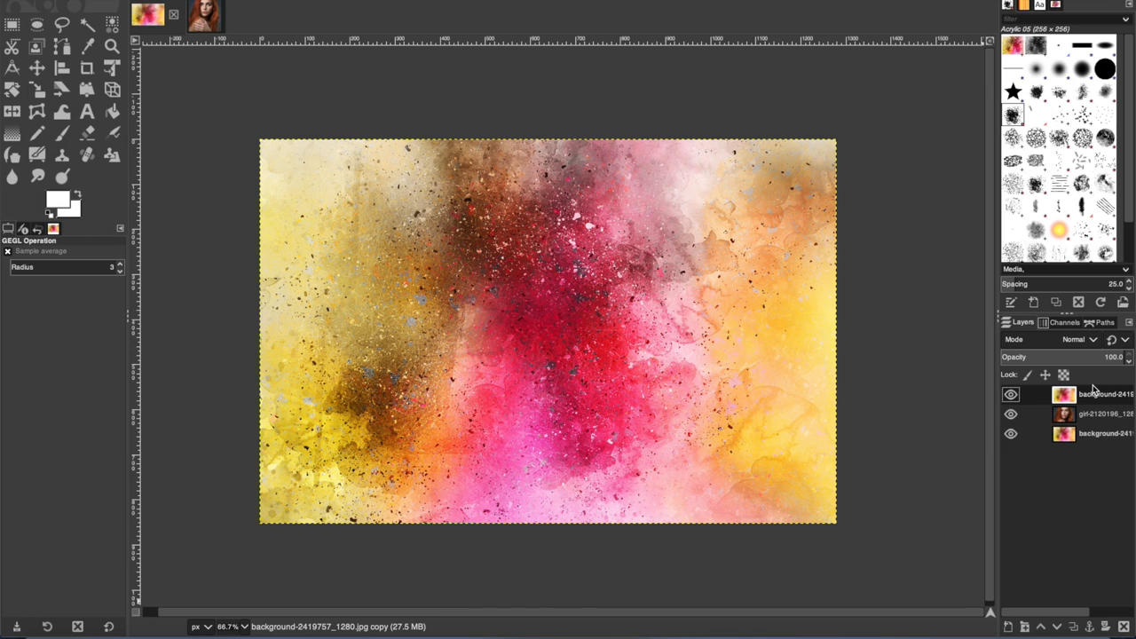
pyautogui.click(1101, 394)
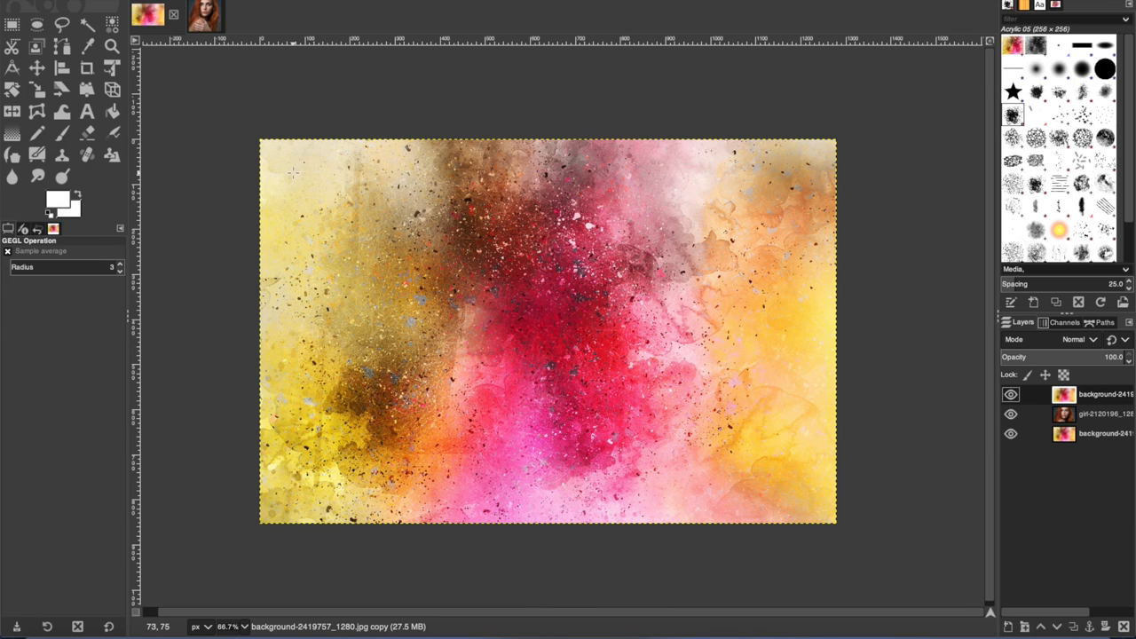
# With the Eraser and Acrylic 05 brush, erase the top layer over the forehead, eyes, nose, chin and lips
pyautogui.click(87, 133)
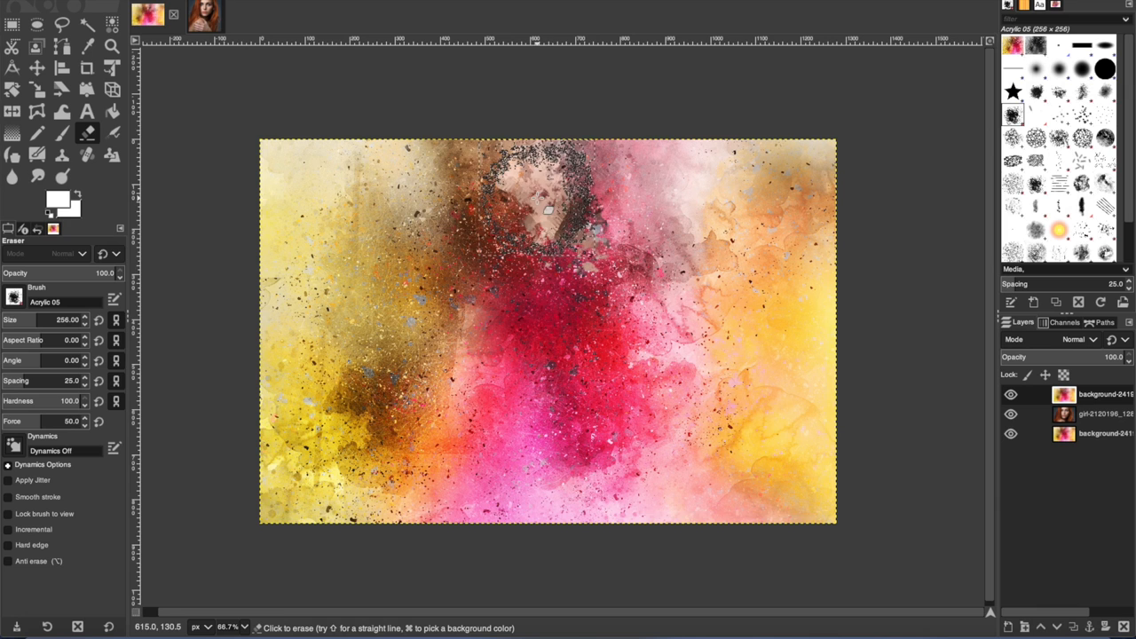
pyautogui.moveTo(547, 204); pyautogui.dragTo(630, 252)
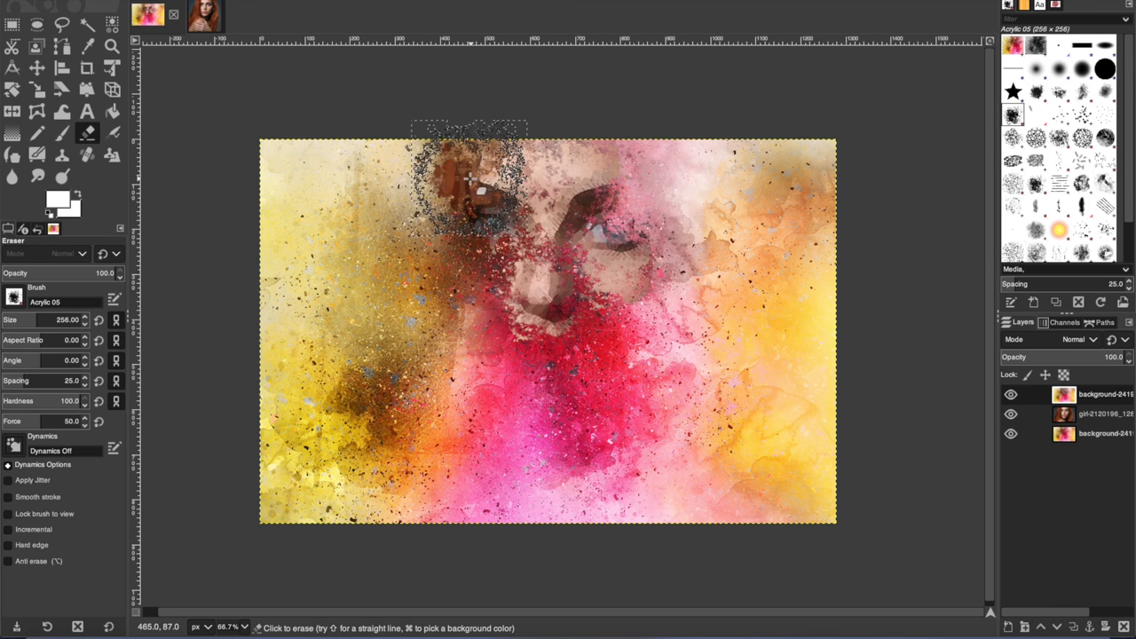
pyautogui.moveTo(470, 178); pyautogui.dragTo(462, 356)
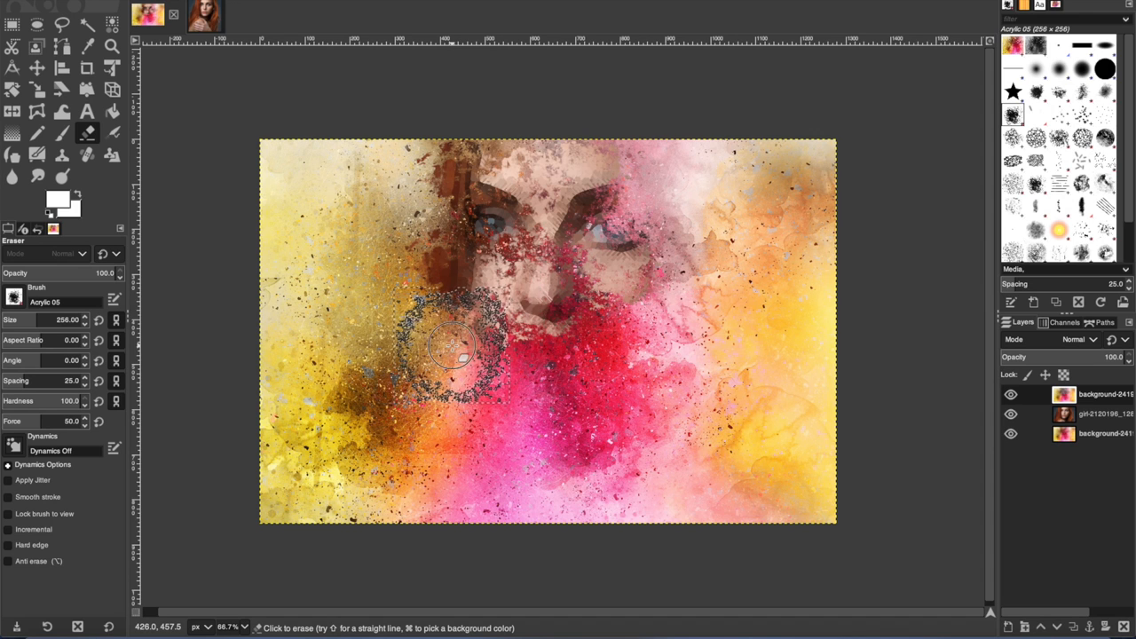
pyautogui.moveTo(458, 355); pyautogui.dragTo(621, 341)
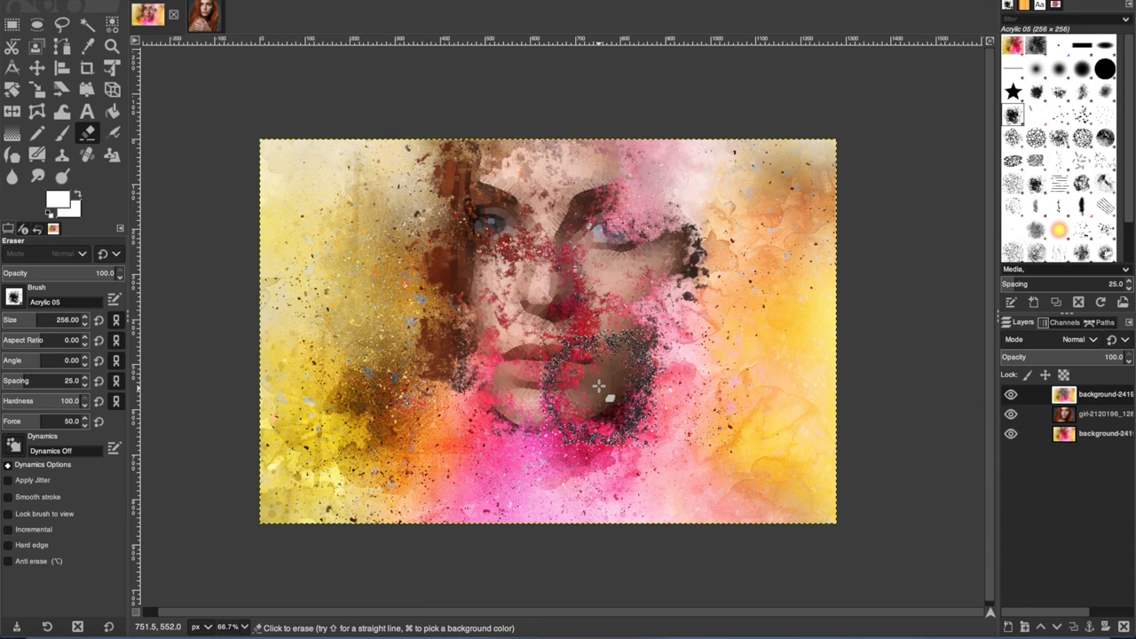
pyautogui.moveTo(600, 388); pyautogui.dragTo(577, 359)
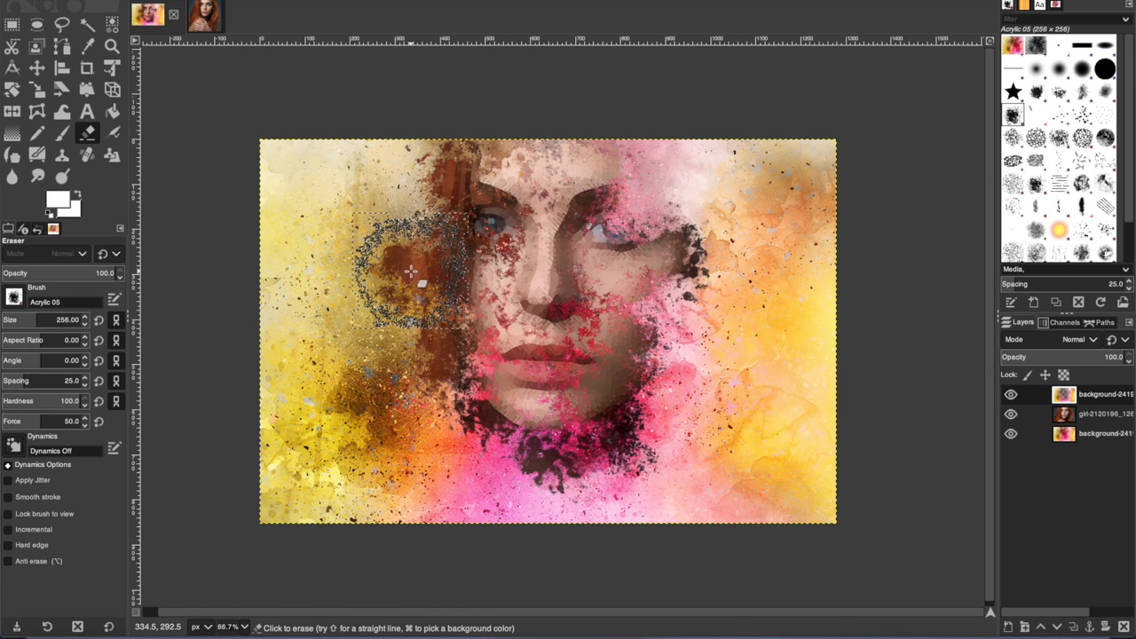
# Erase further splatter patches revealing the hair, both sides of the face and the chin area
pyautogui.moveTo(408, 275); pyautogui.dragTo(671, 337)
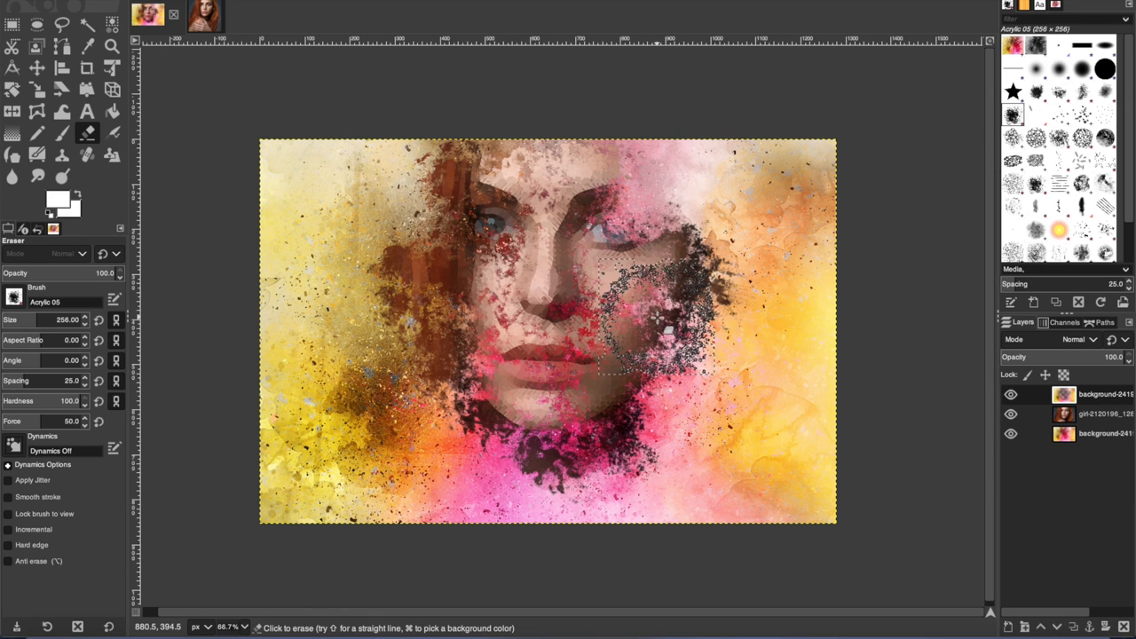
pyautogui.moveTo(648, 334); pyautogui.dragTo(648, 213)
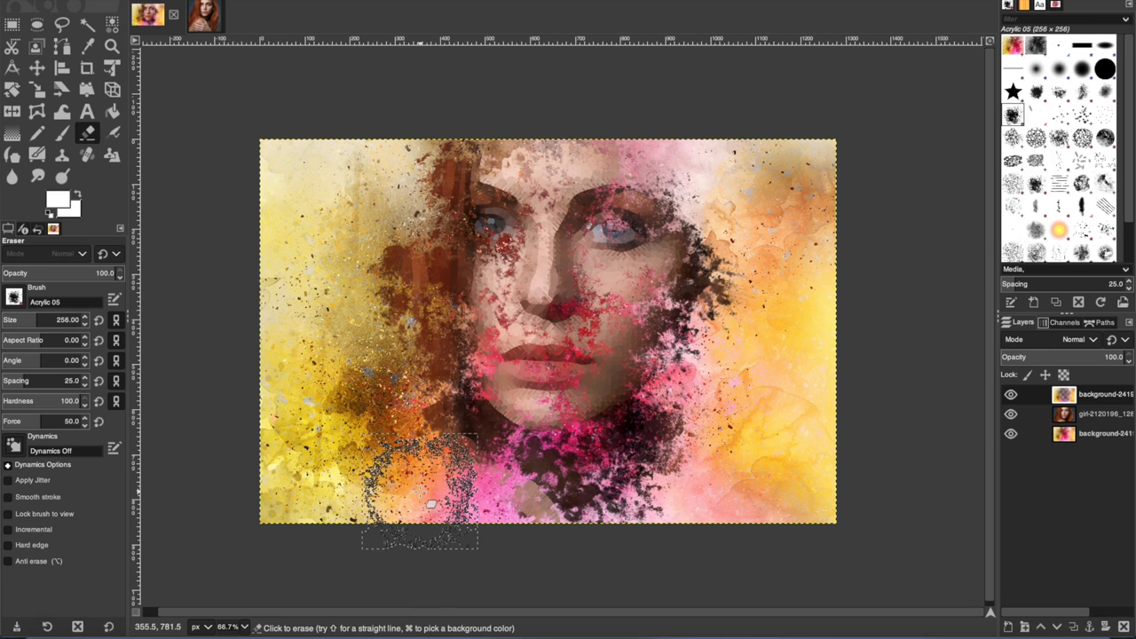
pyautogui.click(362, 344)
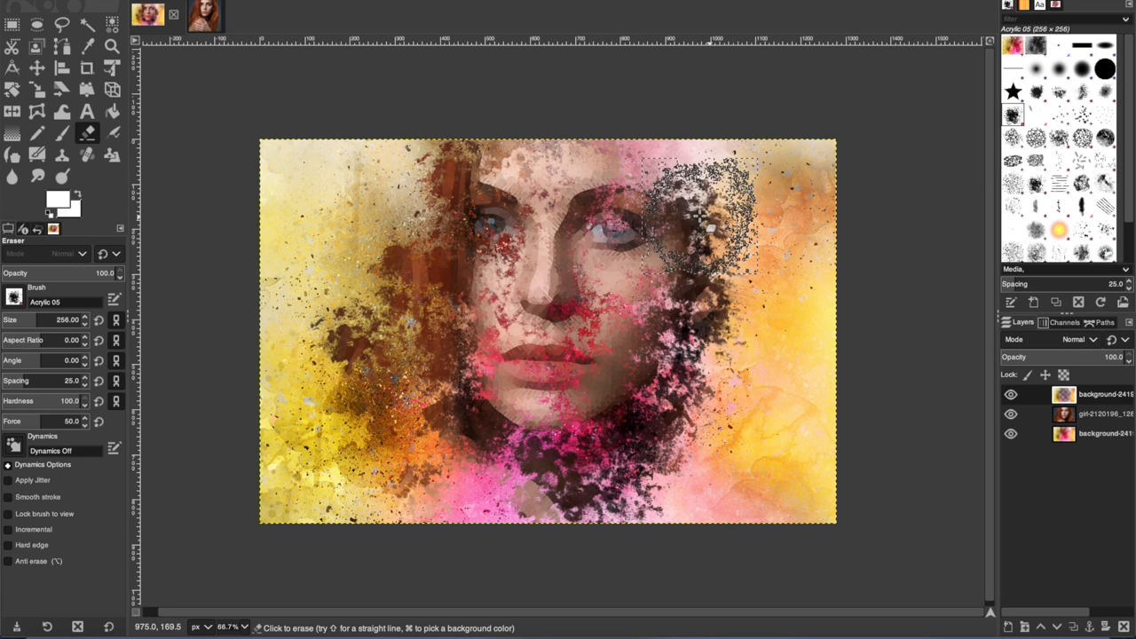
pyautogui.moveTo(701, 222); pyautogui.dragTo(557, 309)
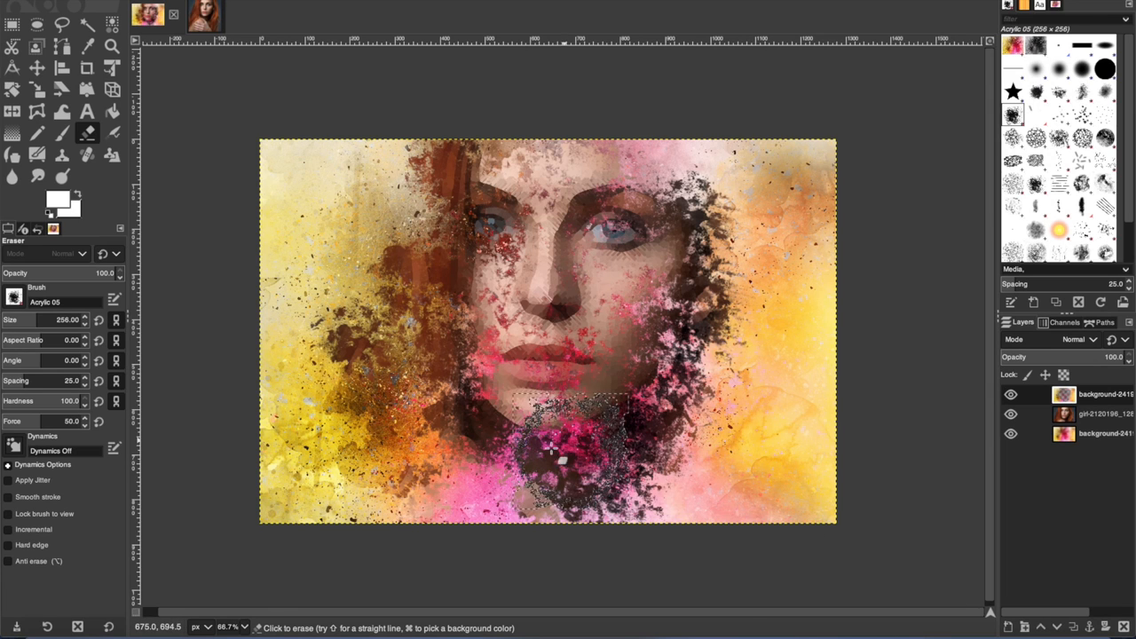
pyautogui.click(551, 448)
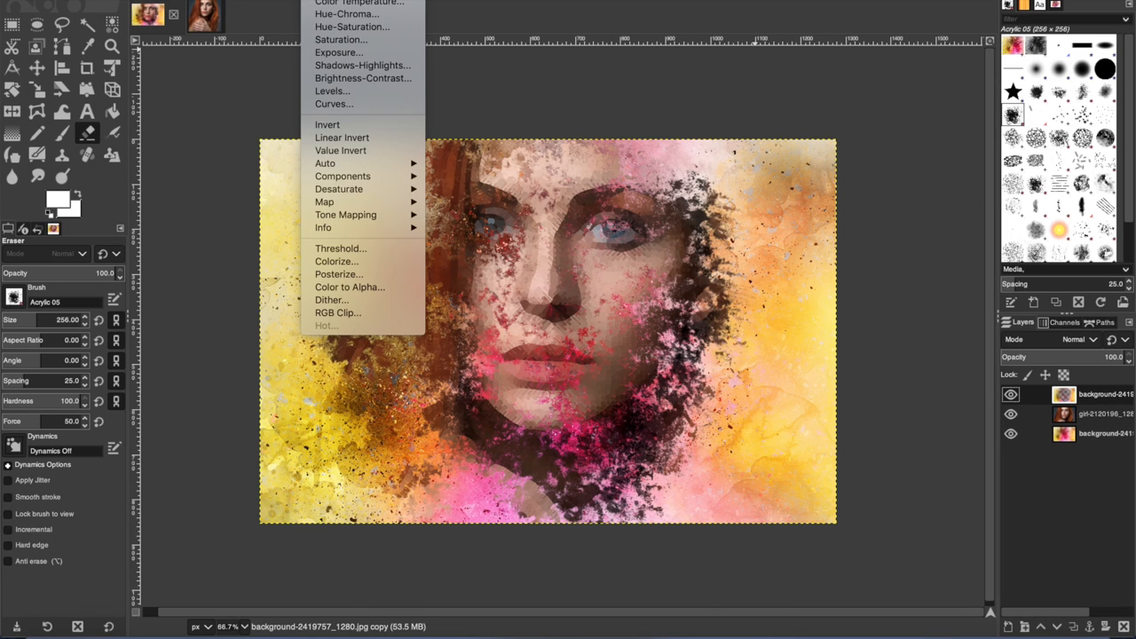
pyautogui.moveTo(346, 15)
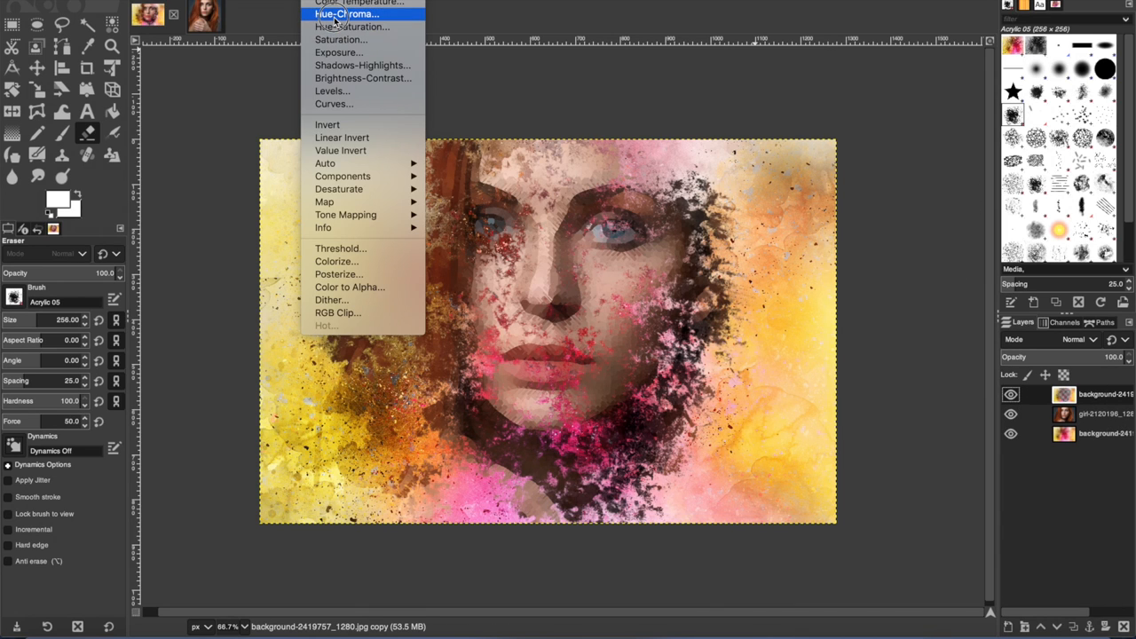
# Apply a Hue-Chroma shift of about -12 hue to warm the top background layer toward orange
pyautogui.click(346, 14)
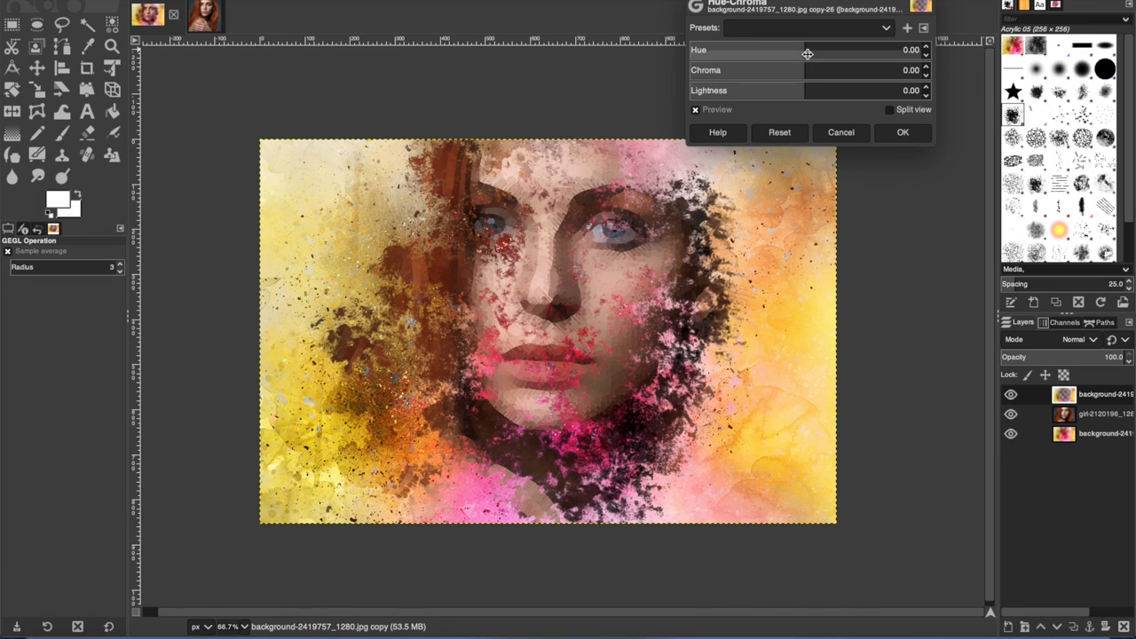
pyautogui.moveTo(806, 50); pyautogui.dragTo(742, 50)
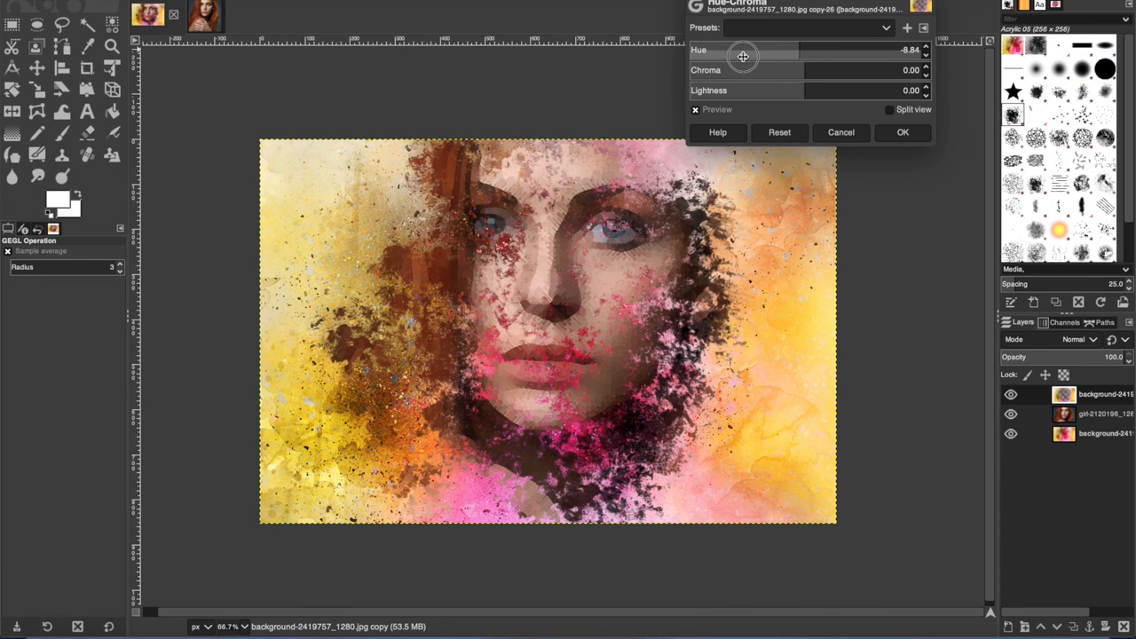
pyautogui.moveTo(742, 50); pyautogui.dragTo(750, 50)
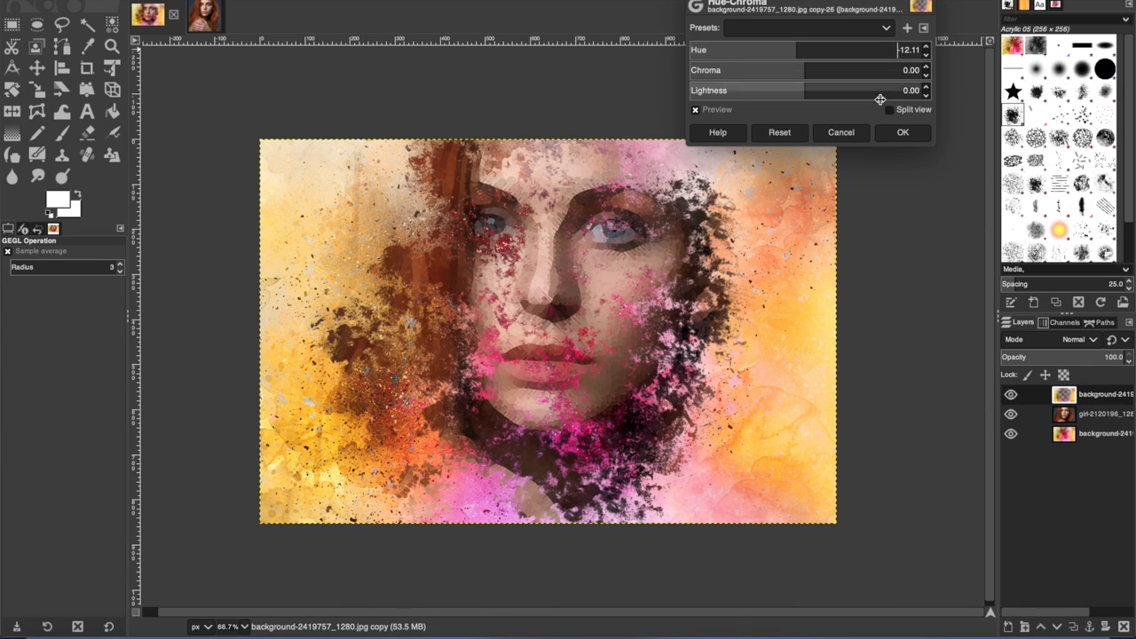
pyautogui.click(902, 132)
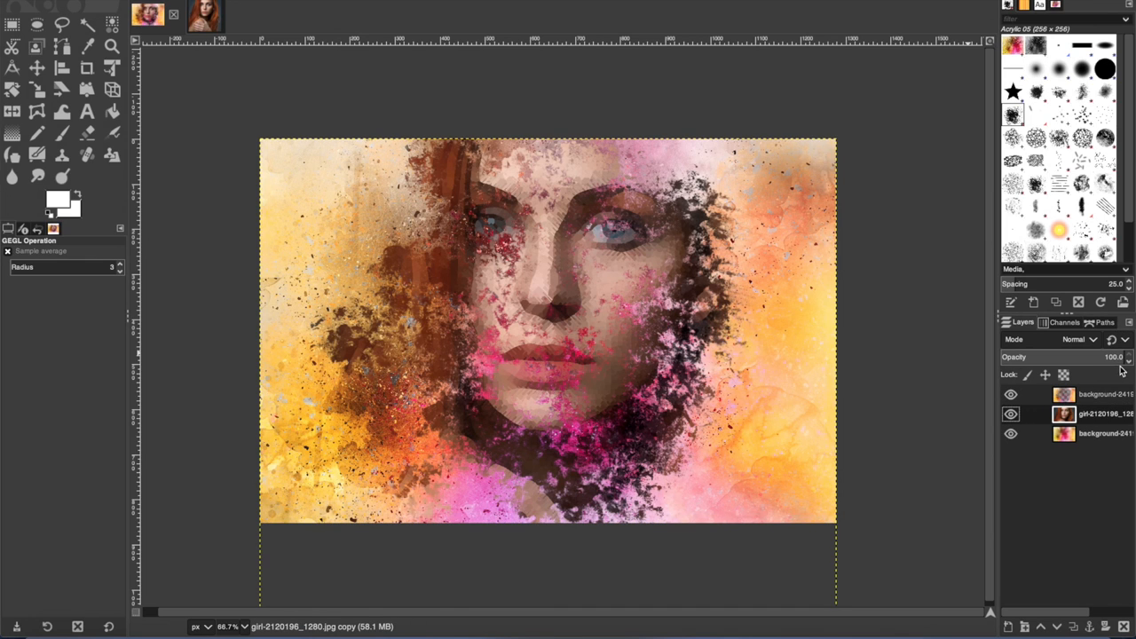
# Select the portrait layer and lower its opacity to about 79
pyautogui.click(1130, 360)
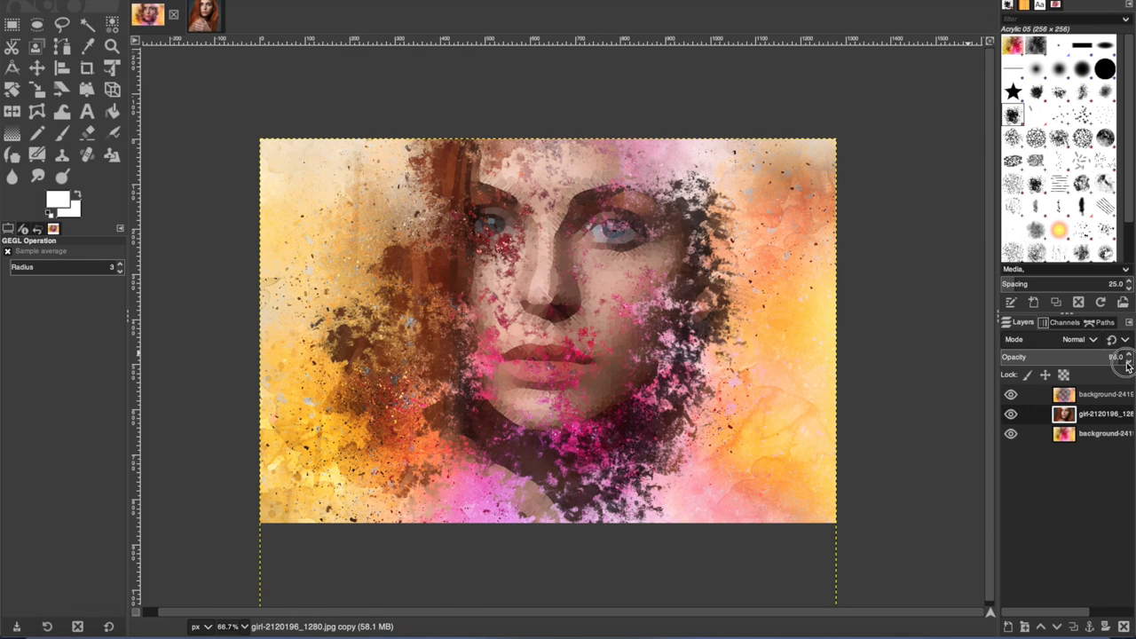
pyautogui.click(1129, 355)
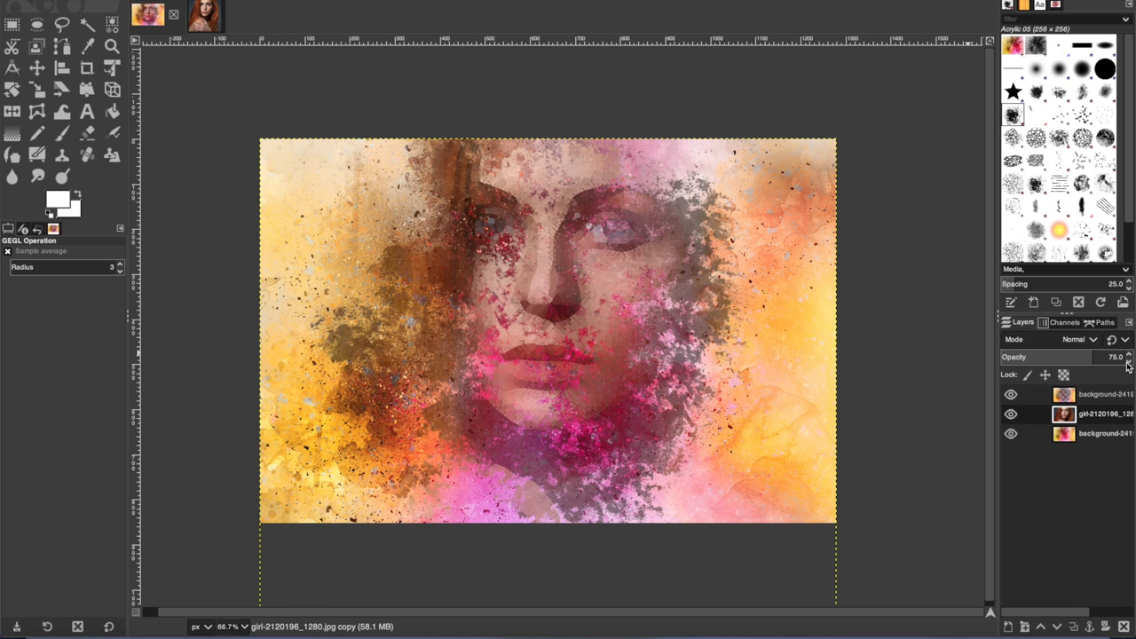
pyautogui.moveTo(1122, 357); pyautogui.dragTo(1108, 357)
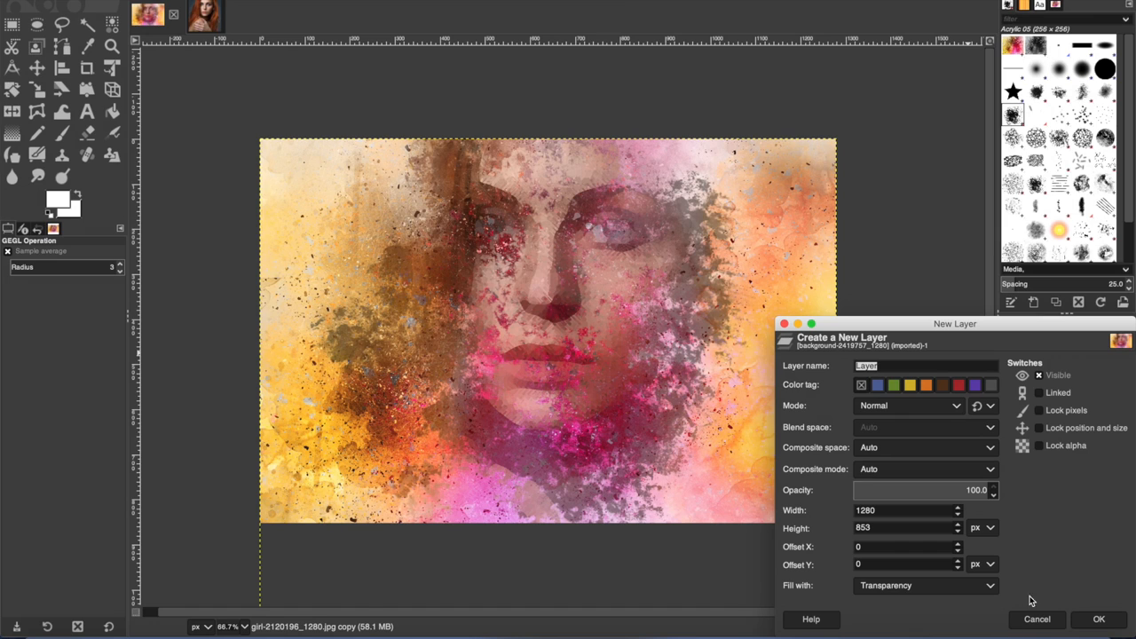
# Create a new transparent top layer and switch to the Paintbrush with the Acrylic 05 brush
pyautogui.click(1099, 618)
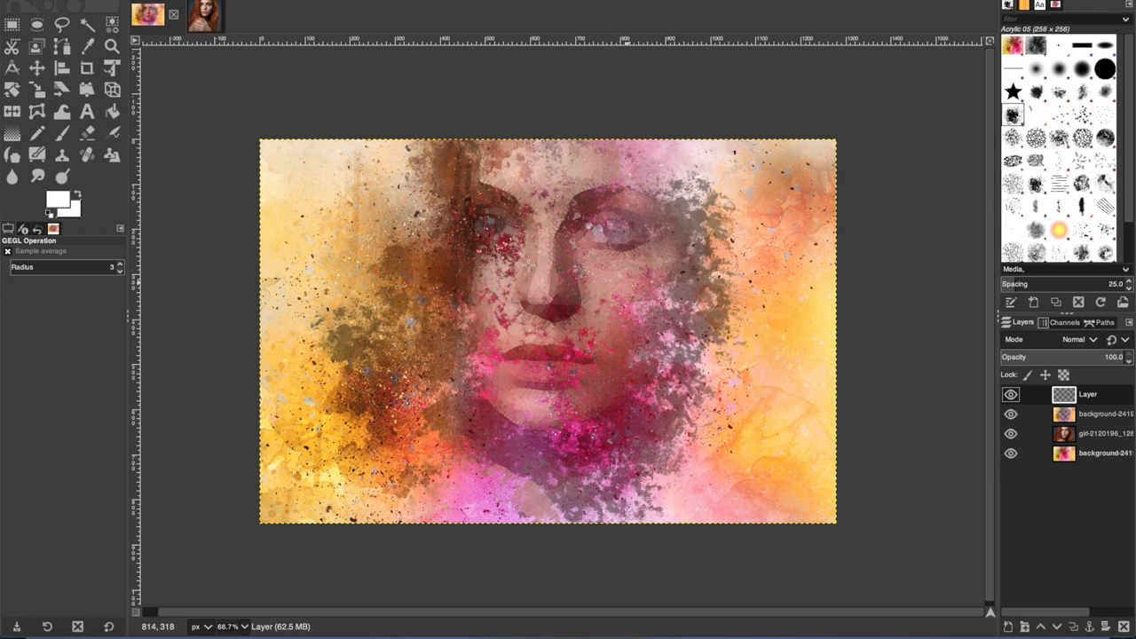
pyautogui.click(62, 133)
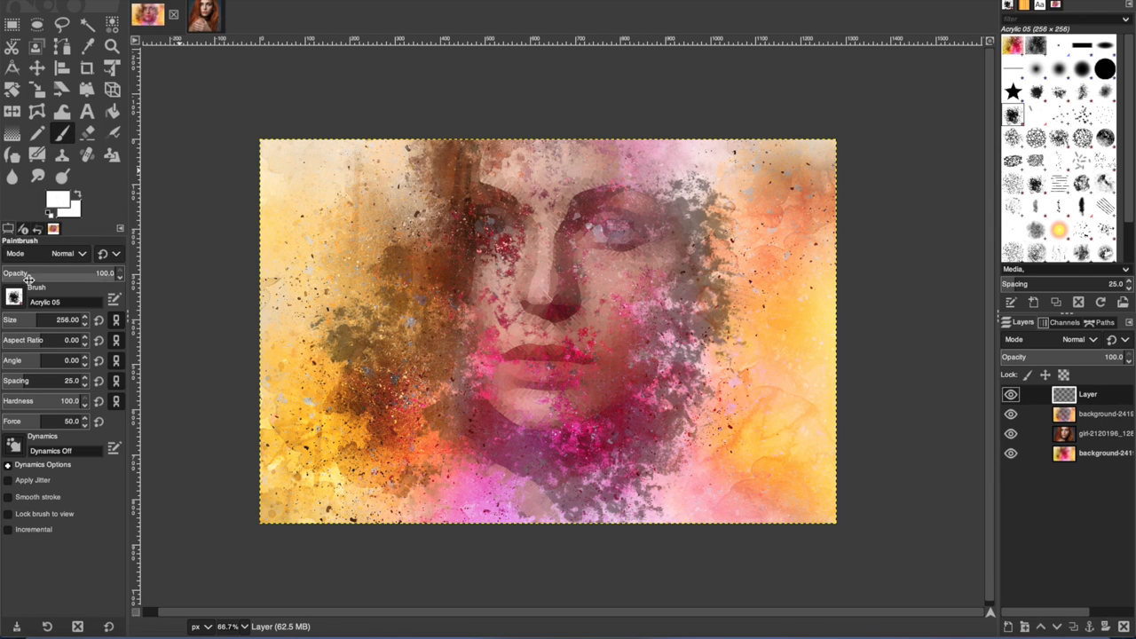
pyautogui.moveTo(63, 324)
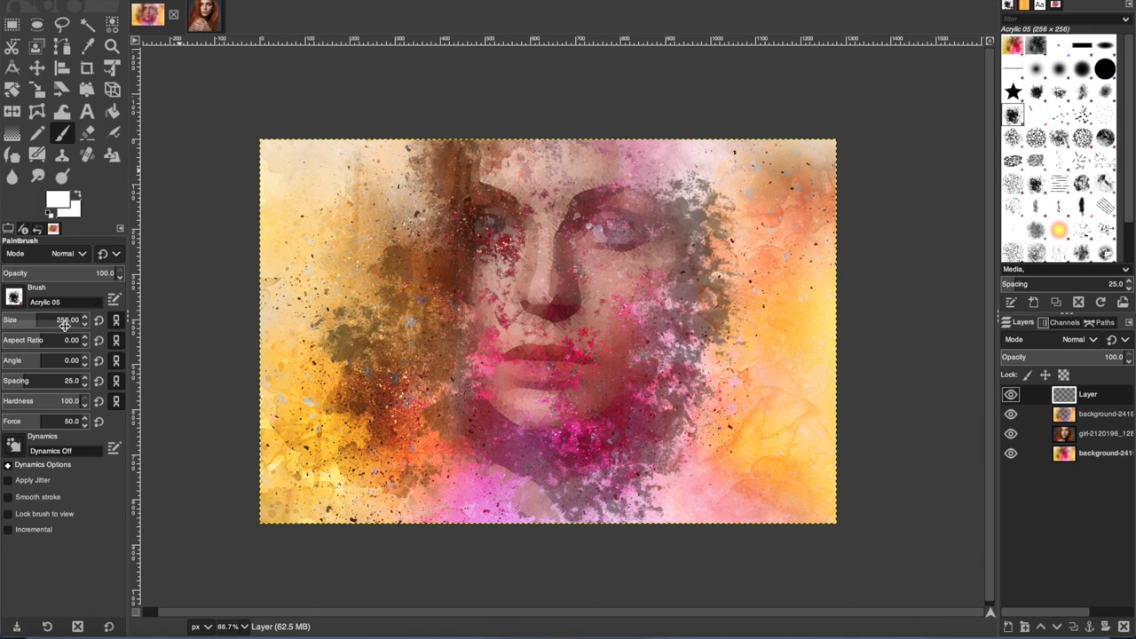
pyautogui.moveTo(991, 107)
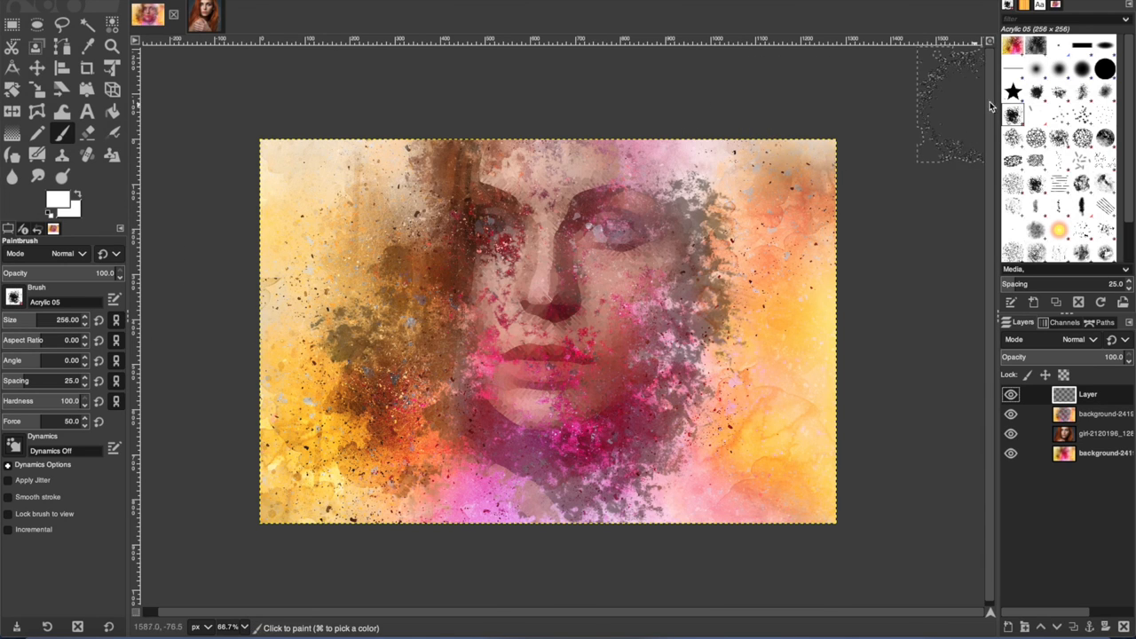
# Paint white acrylic splatters along the top, left, lower-left and right edges of the image
pyautogui.click(808, 169)
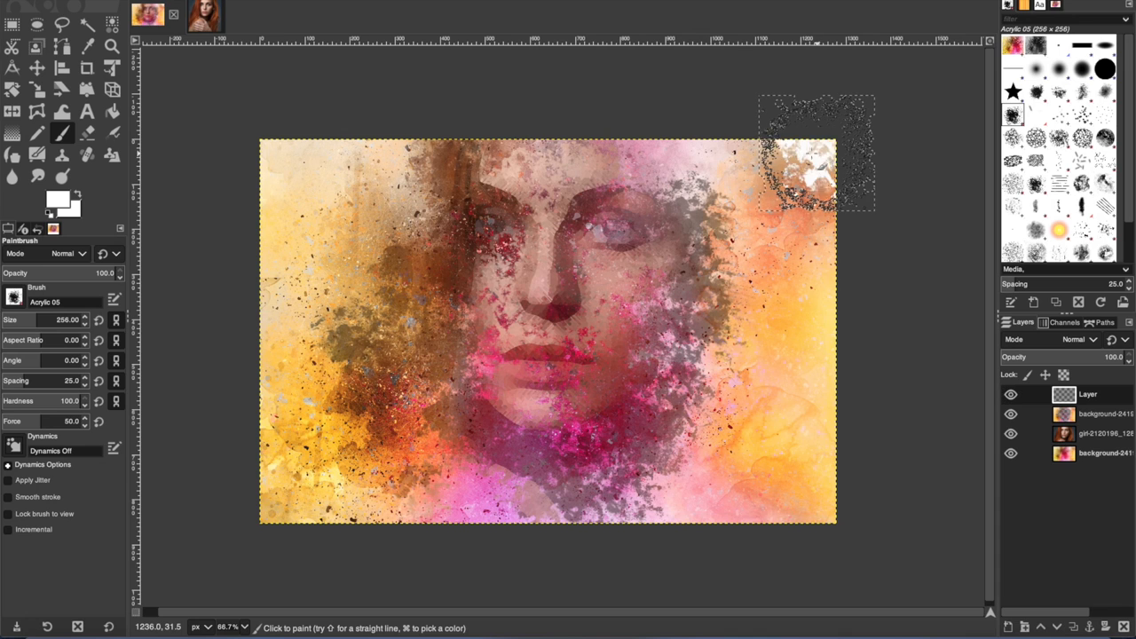
pyautogui.click(767, 266)
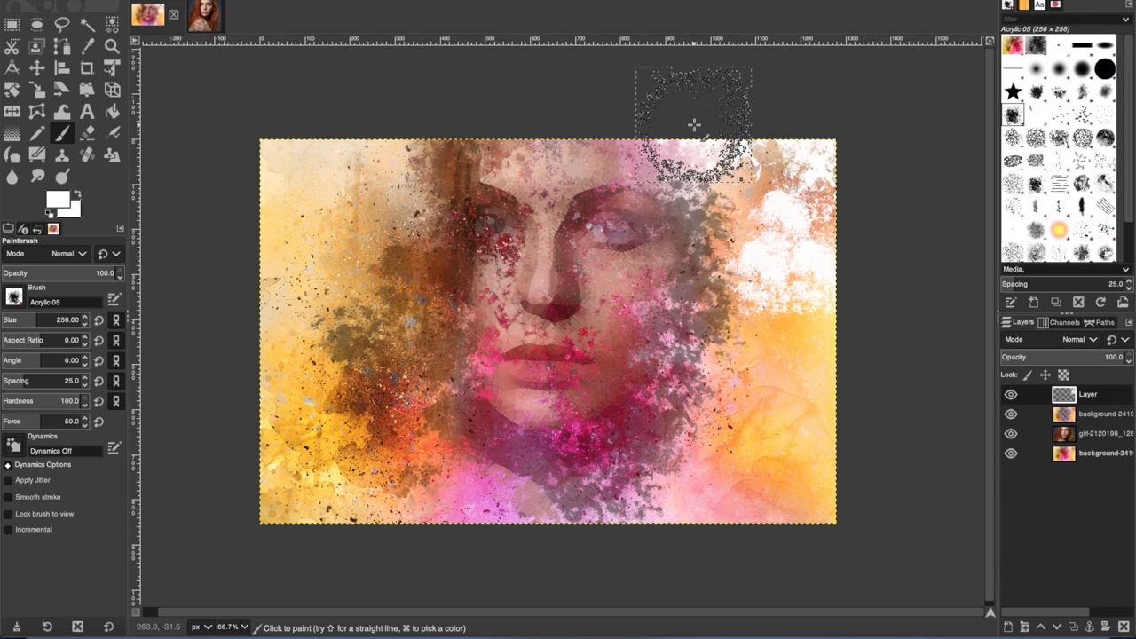
pyautogui.click(785, 373)
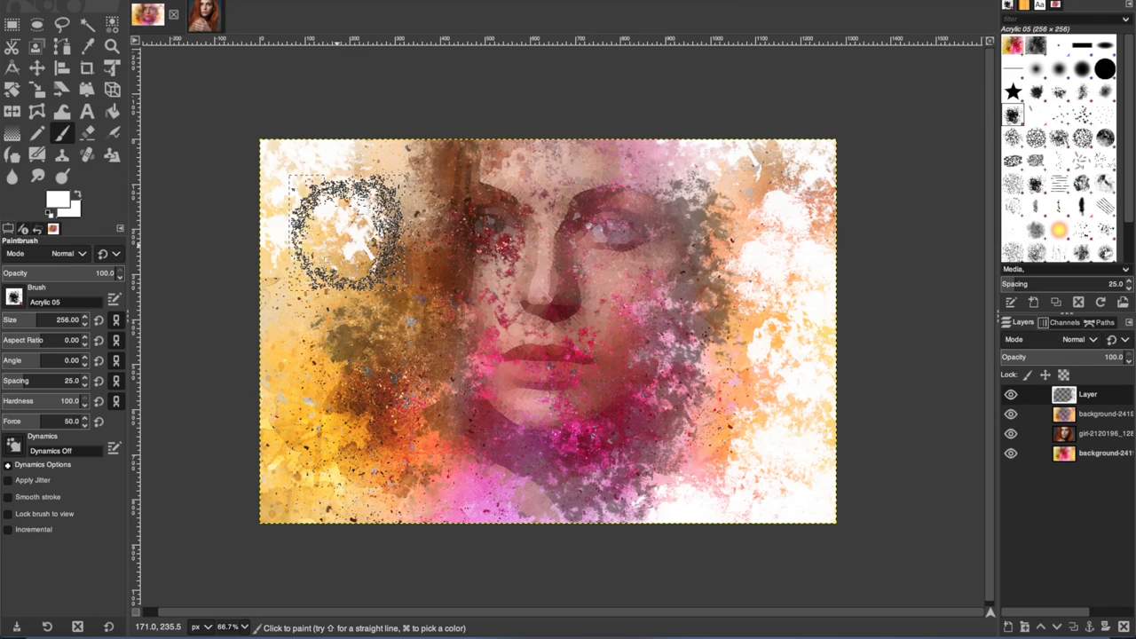
pyautogui.moveTo(347, 231); pyautogui.dragTo(298, 365)
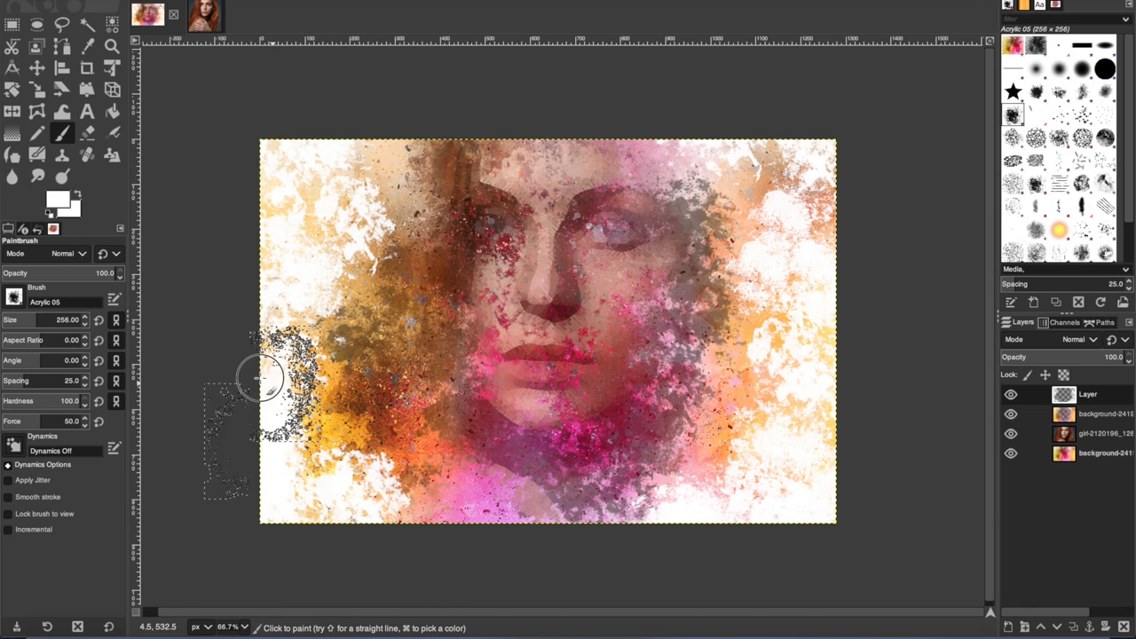
pyautogui.moveTo(258, 377); pyautogui.dragTo(316, 142)
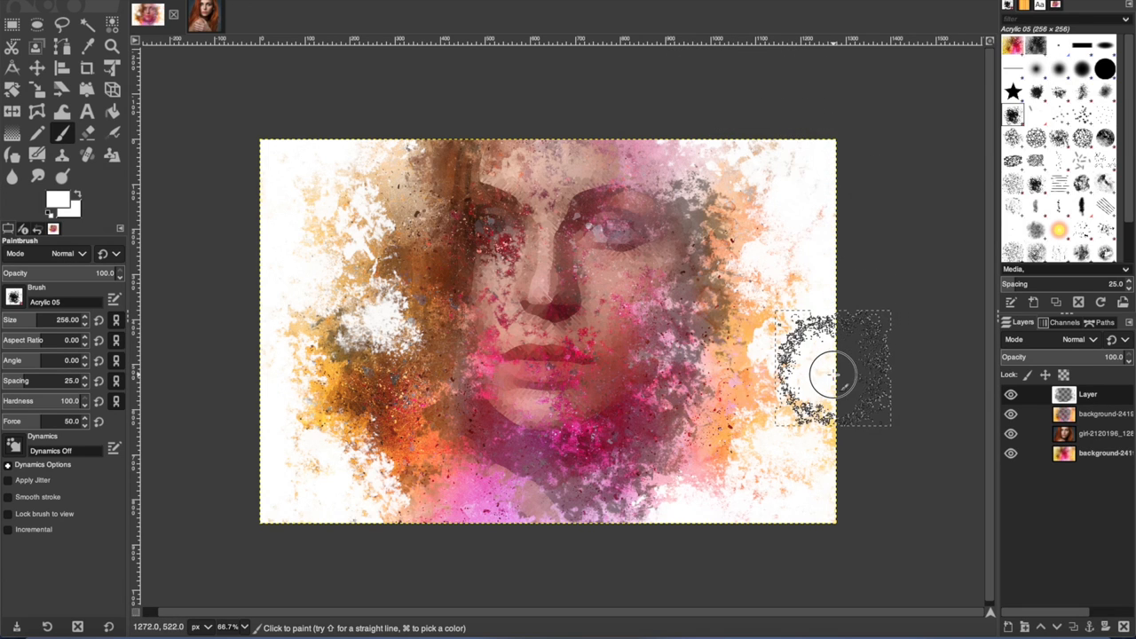
pyautogui.moveTo(835, 373); pyautogui.dragTo(458, 550)
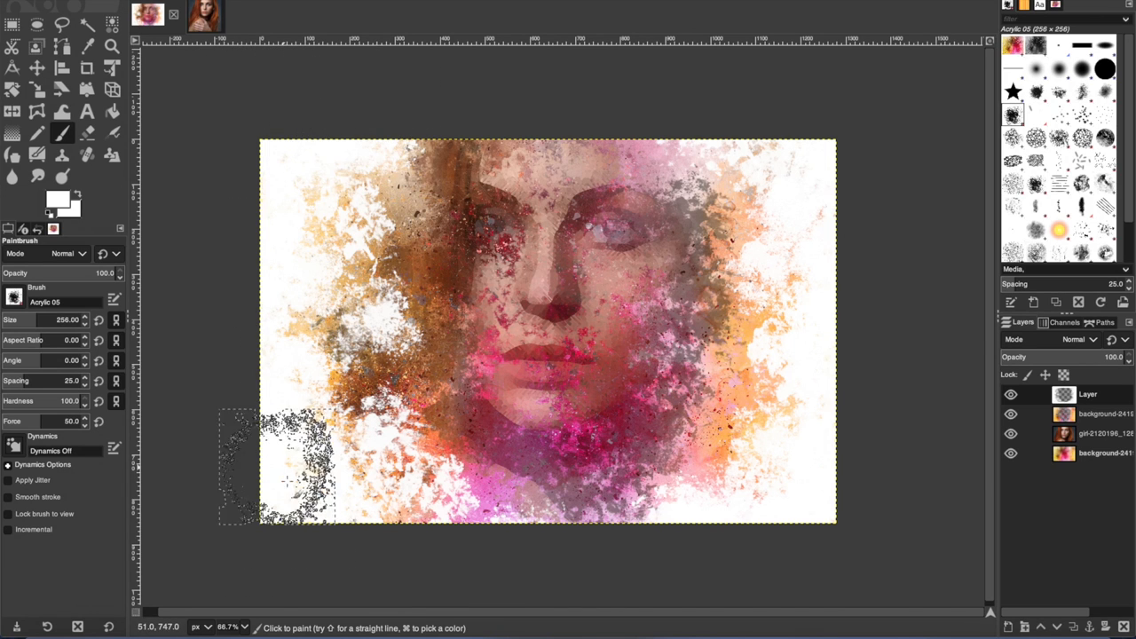
pyautogui.moveTo(802, 568)
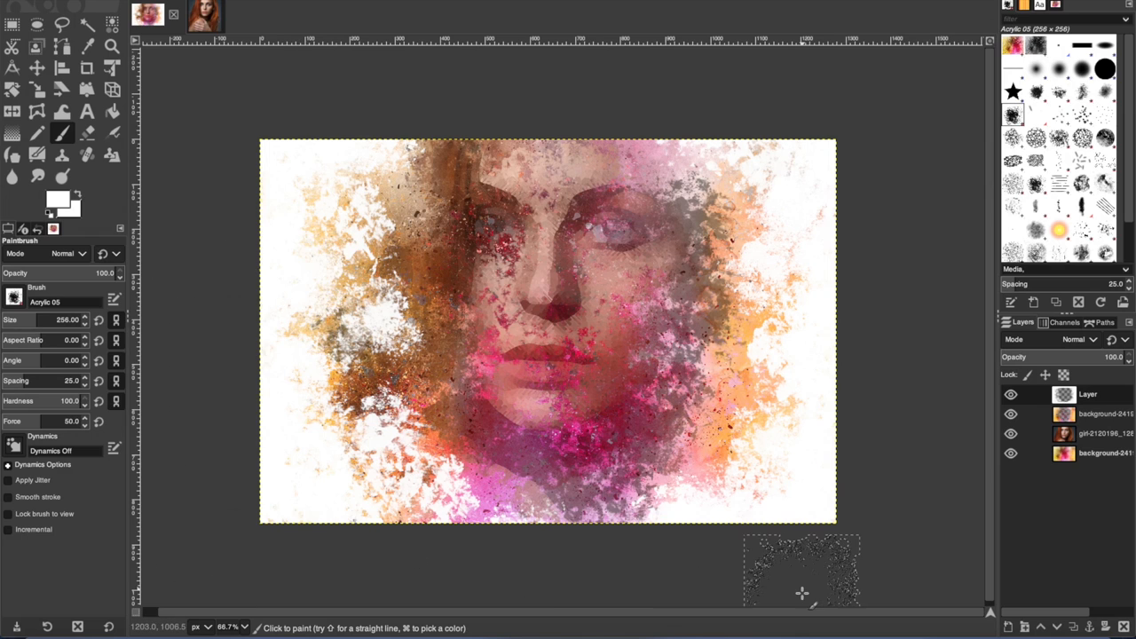
pyautogui.moveTo(234, 339)
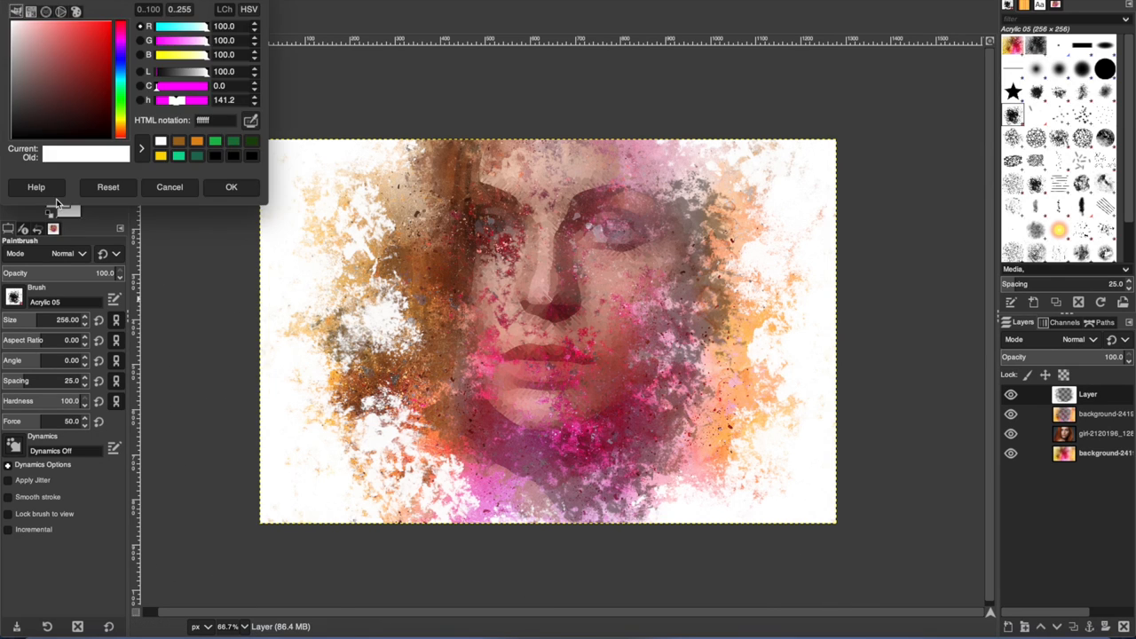
# Set the foreground painting colour to pure black (000000)
pyautogui.click(103, 29)
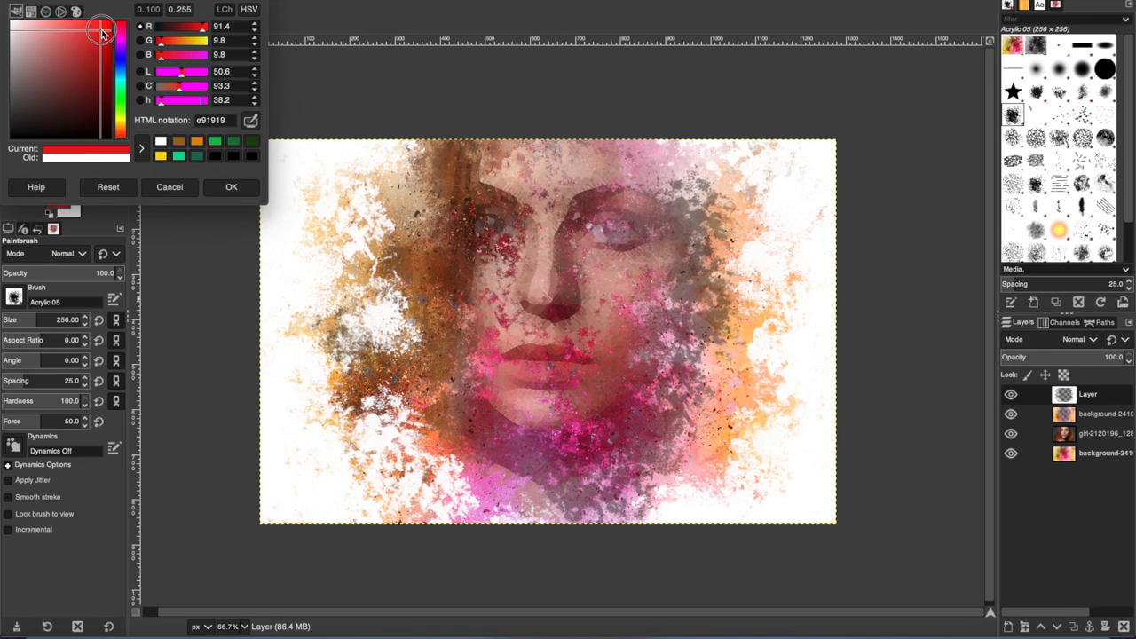
pyautogui.click(105, 24)
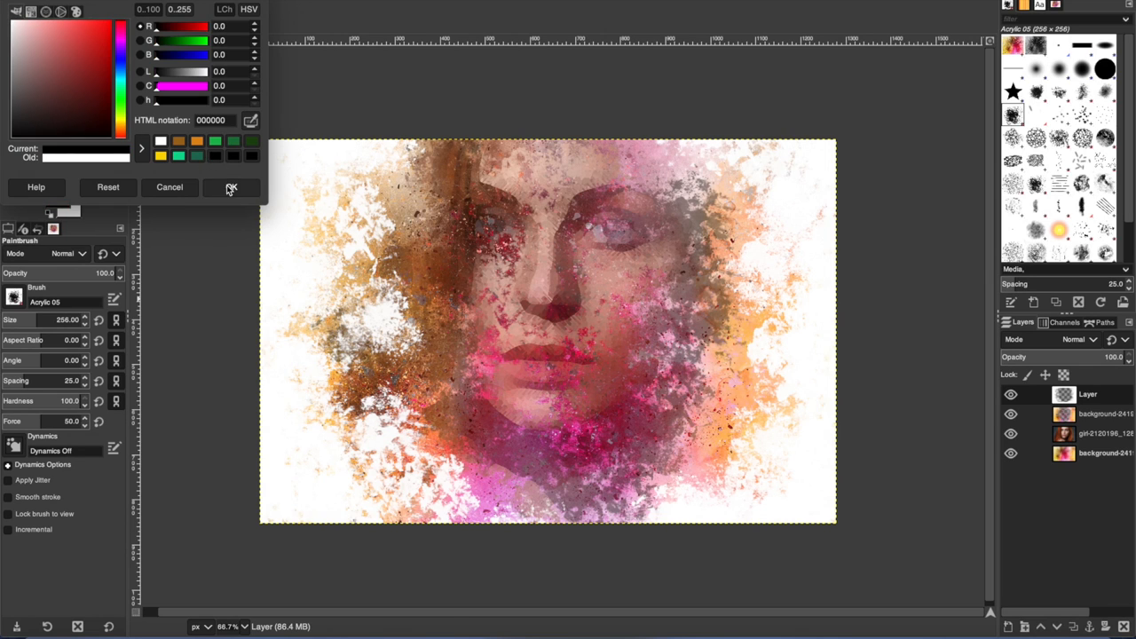
pyautogui.click(231, 189)
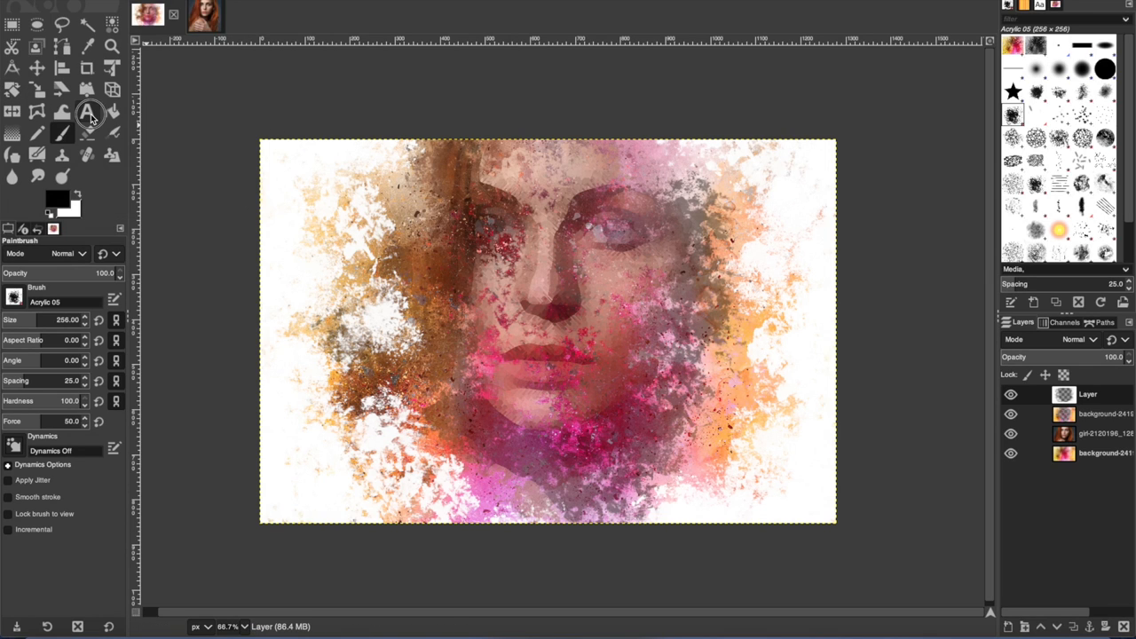
# Add black 'MRS OAKES' text at size 22 near the lower right of the portrait
pyautogui.click(87, 110)
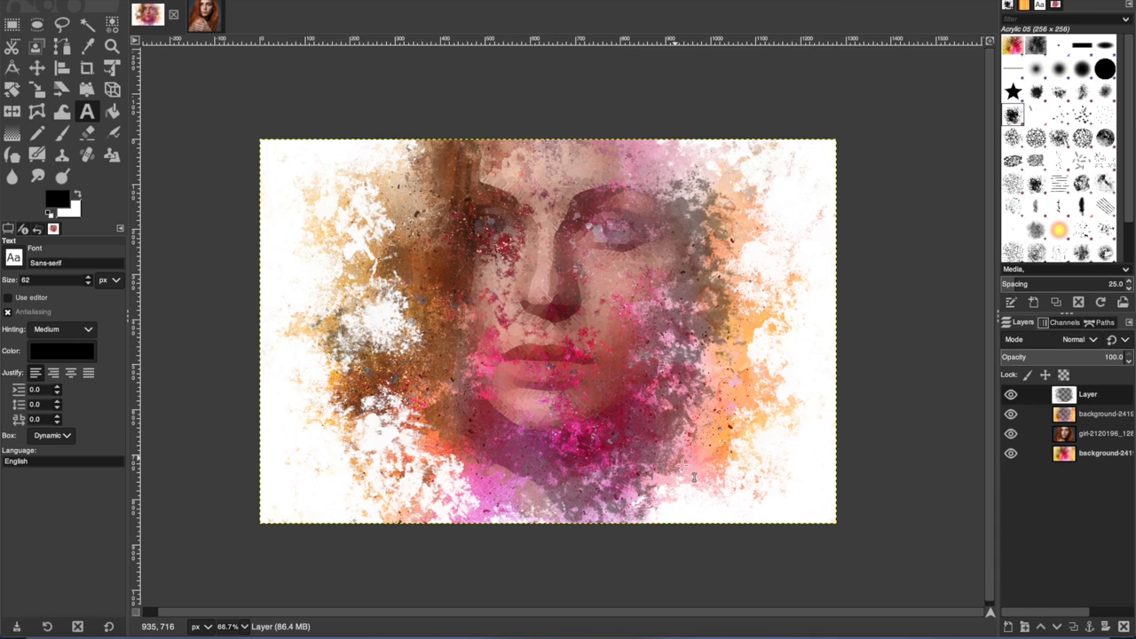
pyautogui.click(691, 480)
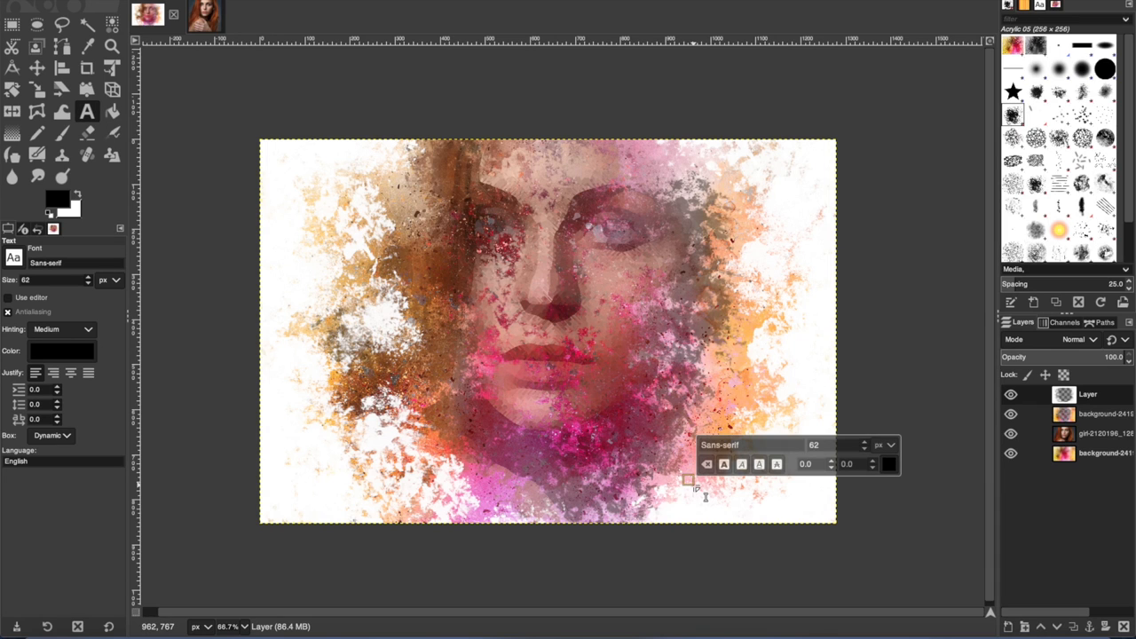
pyautogui.write('MRS')
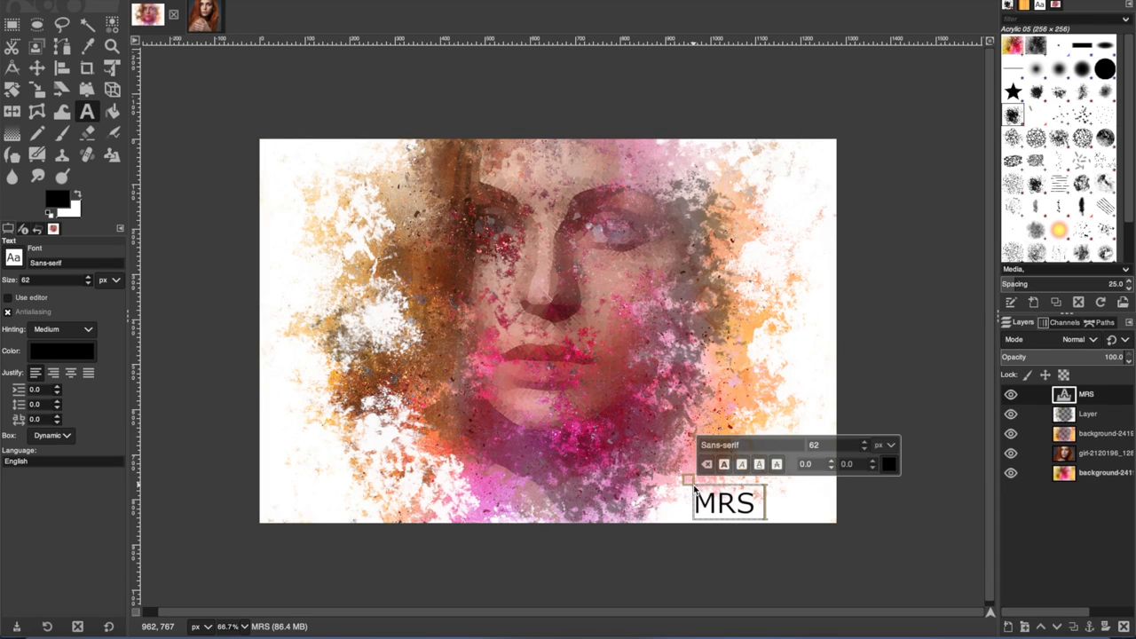
pyautogui.write('OAKES')
pyautogui.click(57, 279)
pyautogui.write('22')
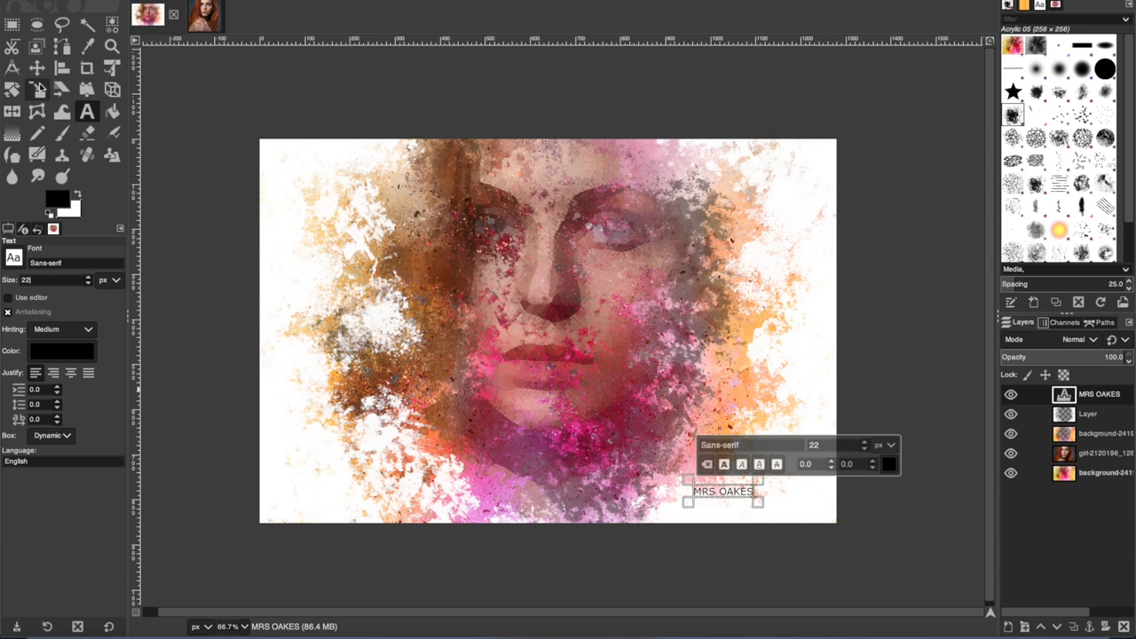
pyautogui.click(37, 68)
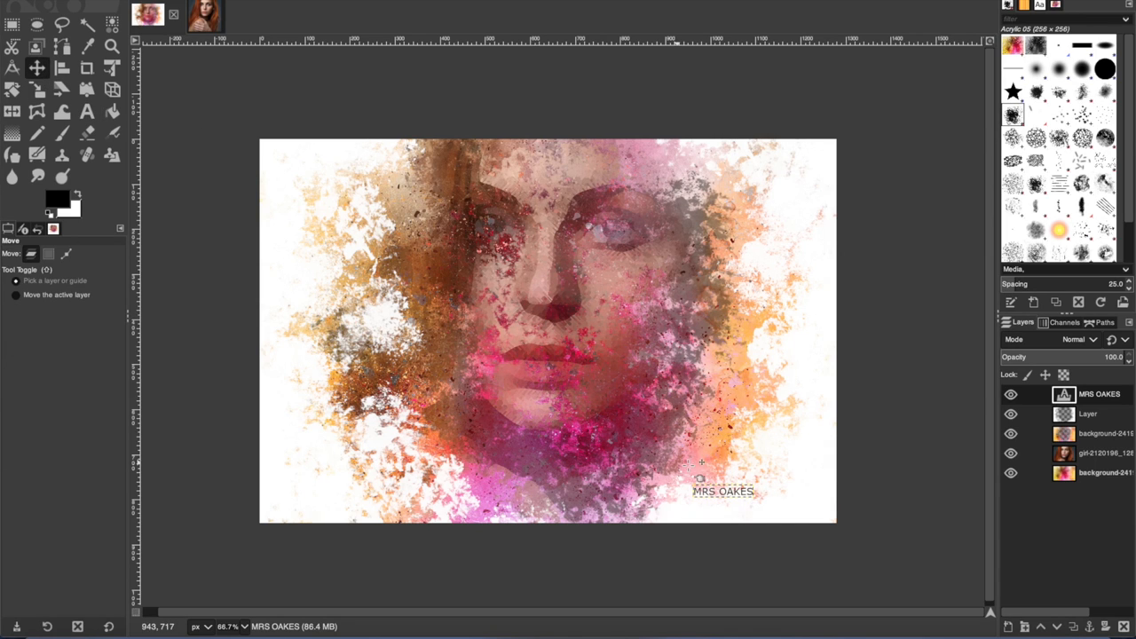
pyautogui.moveTo(737, 500)
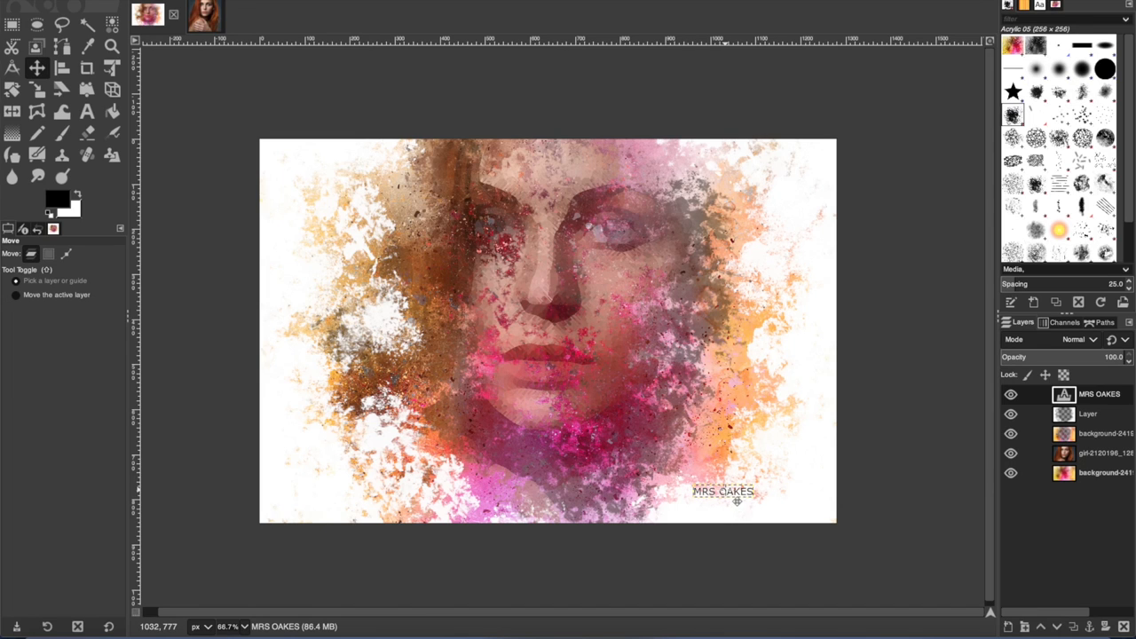
pyautogui.moveTo(730, 496)
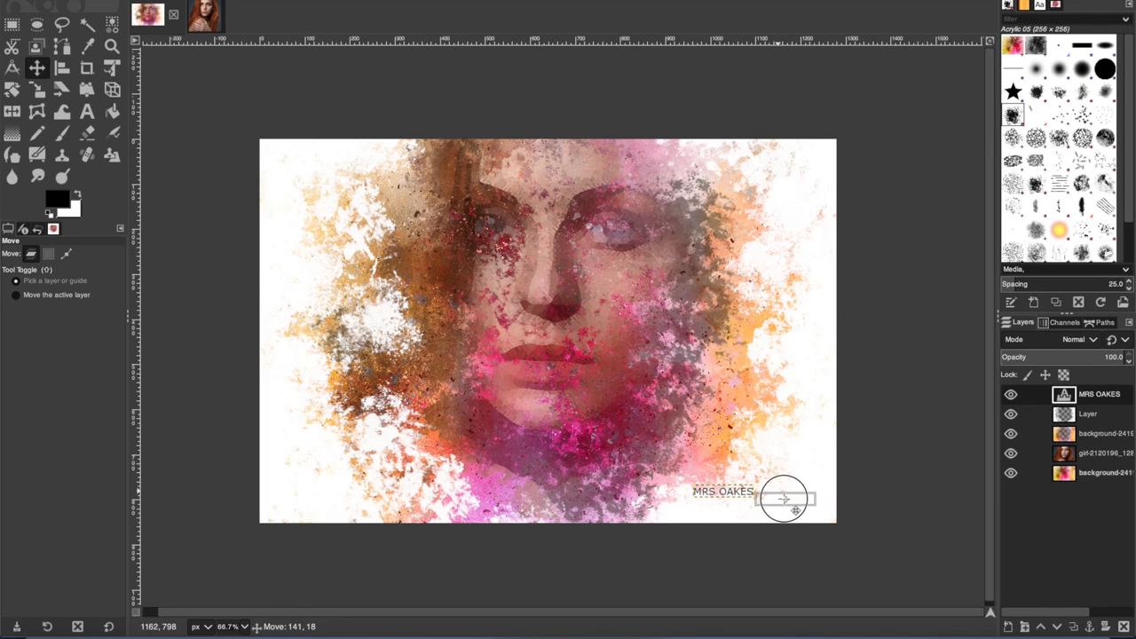
# Drag the MRS OAKES text layer into the bottom-right corner of the portrait
pyautogui.moveTo(722, 493); pyautogui.dragTo(789, 504)
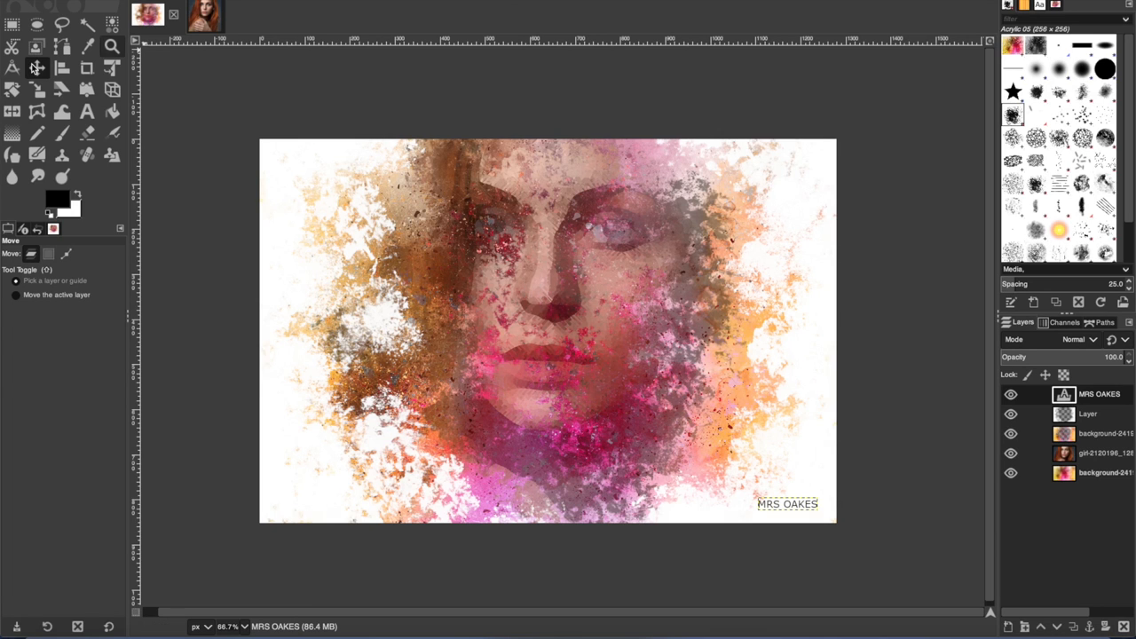
pyautogui.click(13, 23)
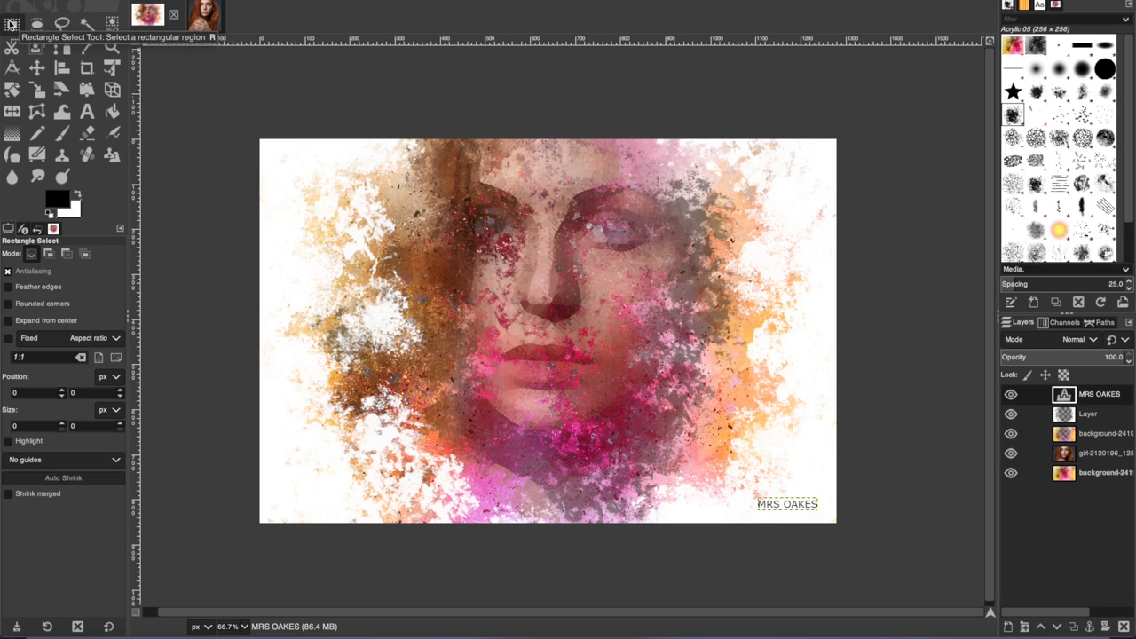
pyautogui.click(1105, 473)
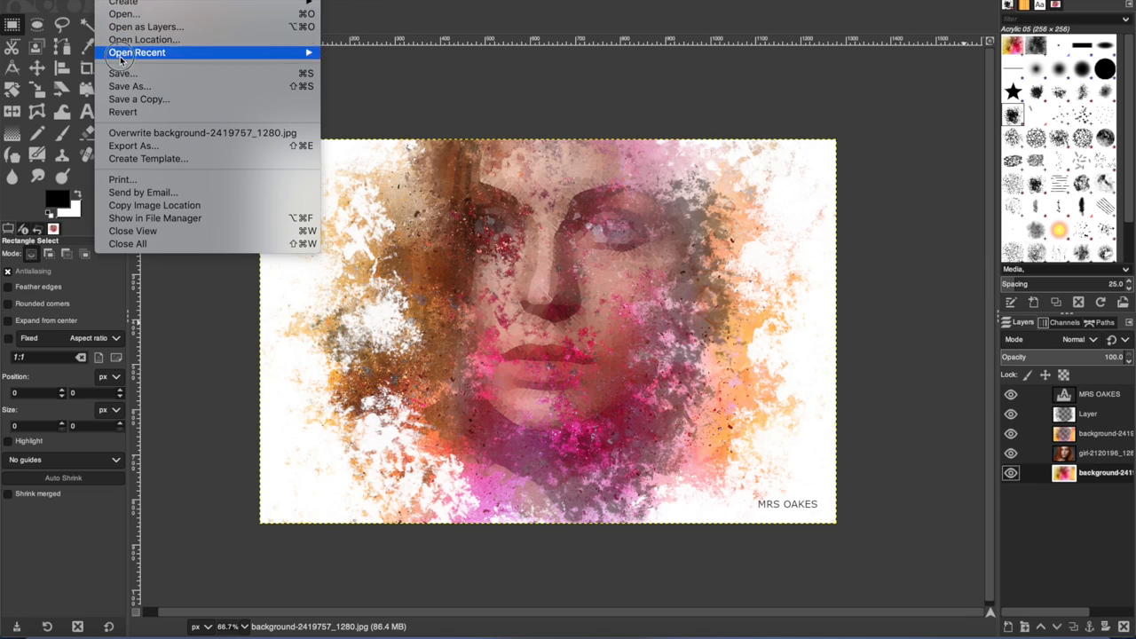
# Save the layered project as lady-paint.xcf in the paint portrait folder
pyautogui.click(130, 86)
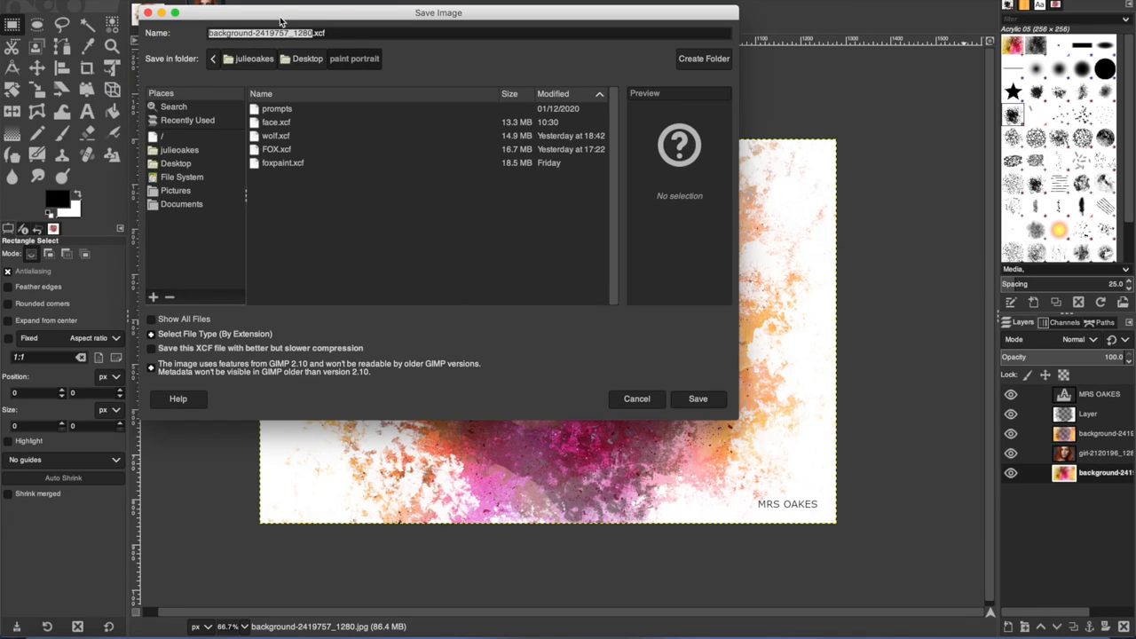
pyautogui.moveTo(439, 13); pyautogui.dragTo(485, 114)
pyautogui.write('lady-p')
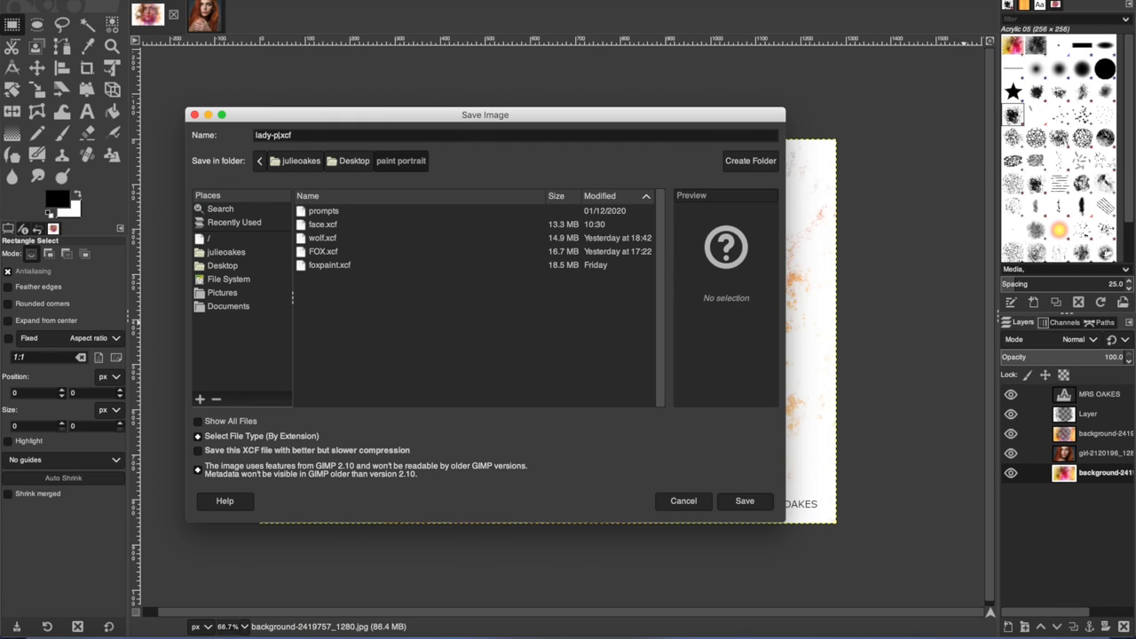
pyautogui.write('aint')
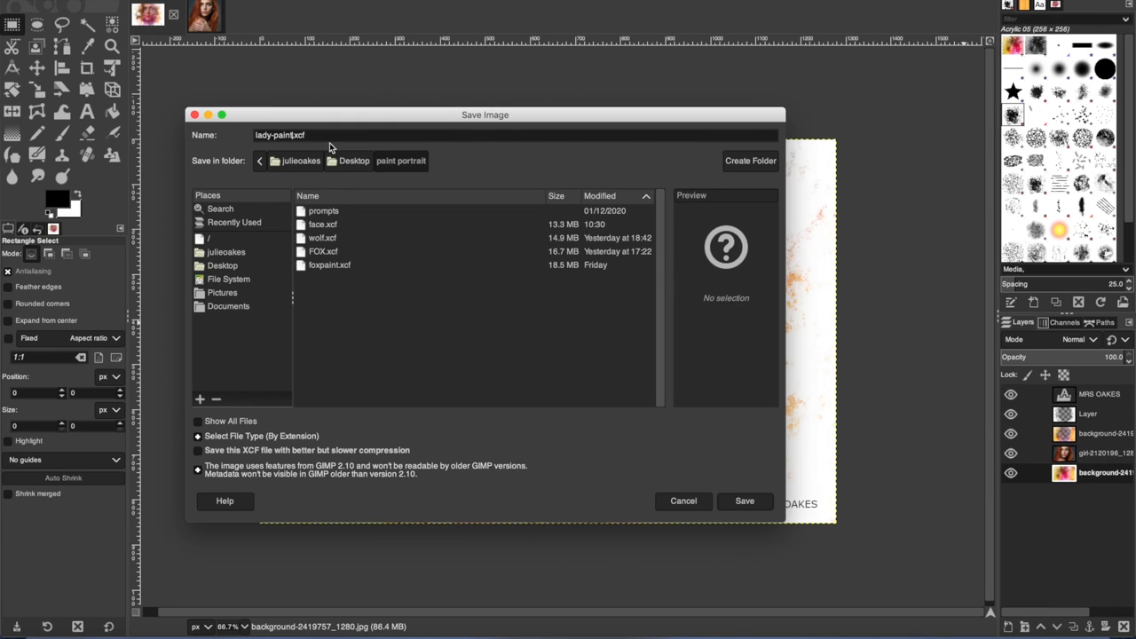
pyautogui.moveTo(739, 472)
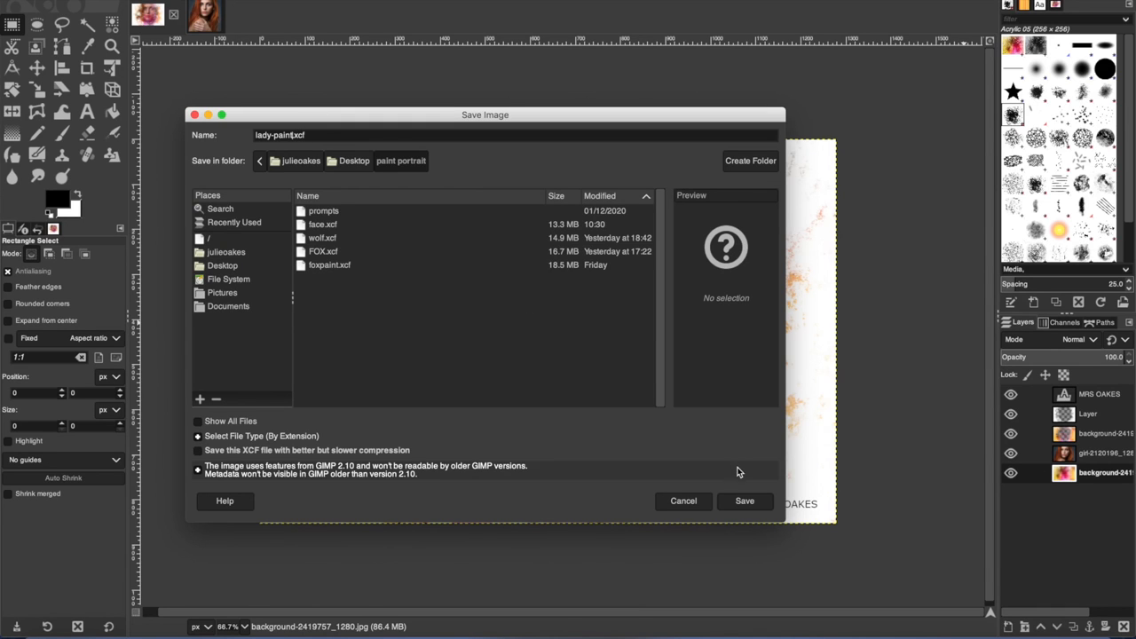
pyautogui.click(744, 500)
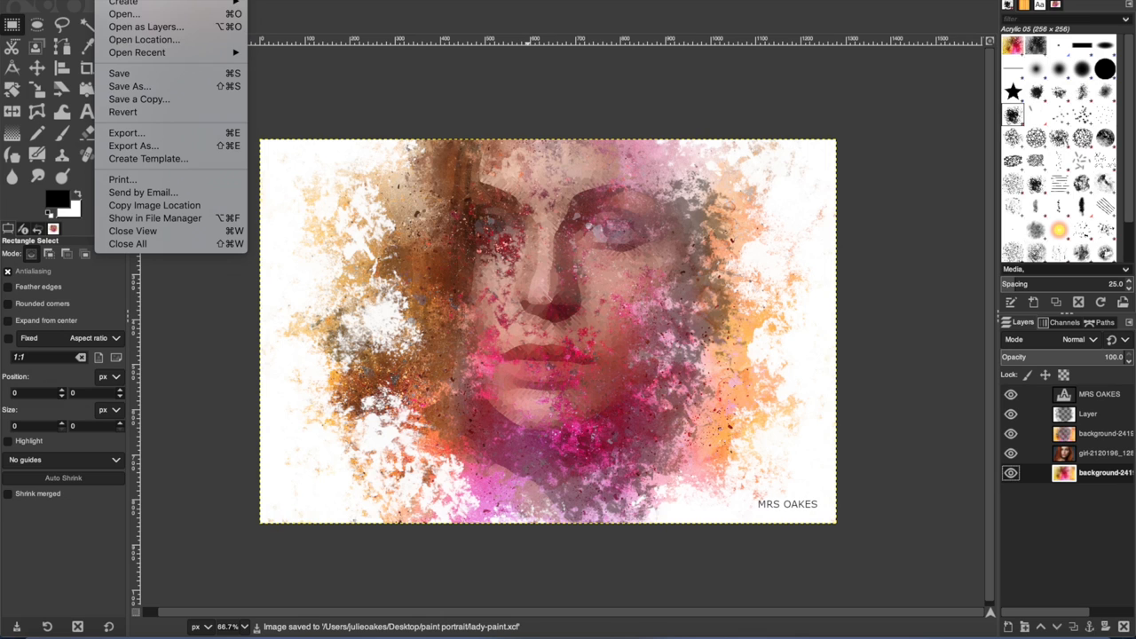
pyautogui.moveTo(124, 131)
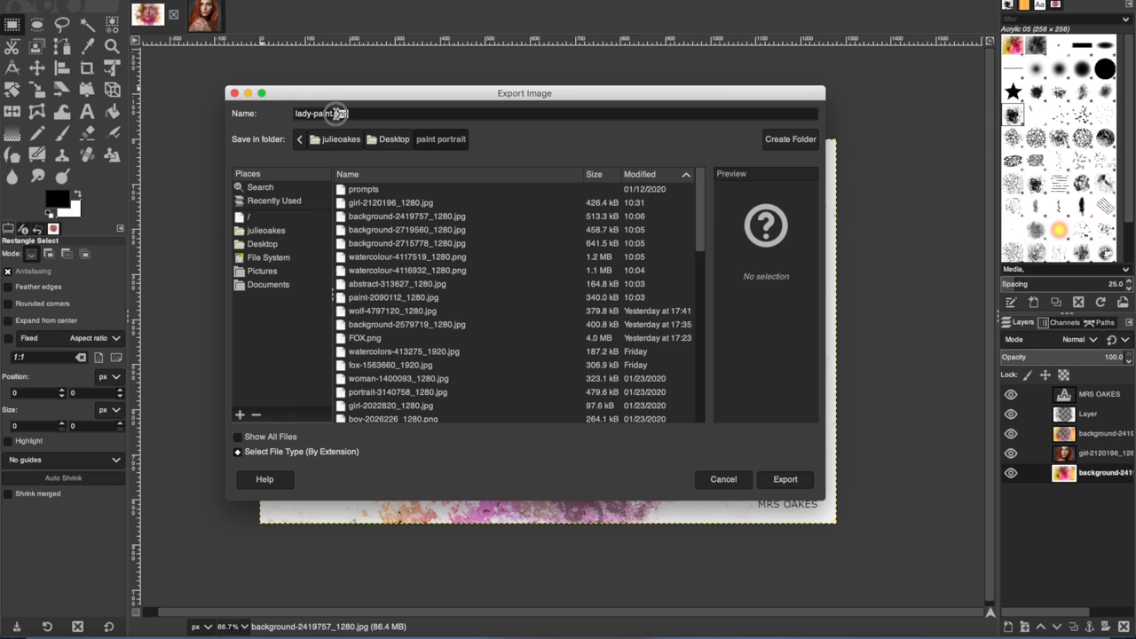
# Export the artwork as lady-paint.png with default PNG settings into the same folder
pyautogui.write('p')
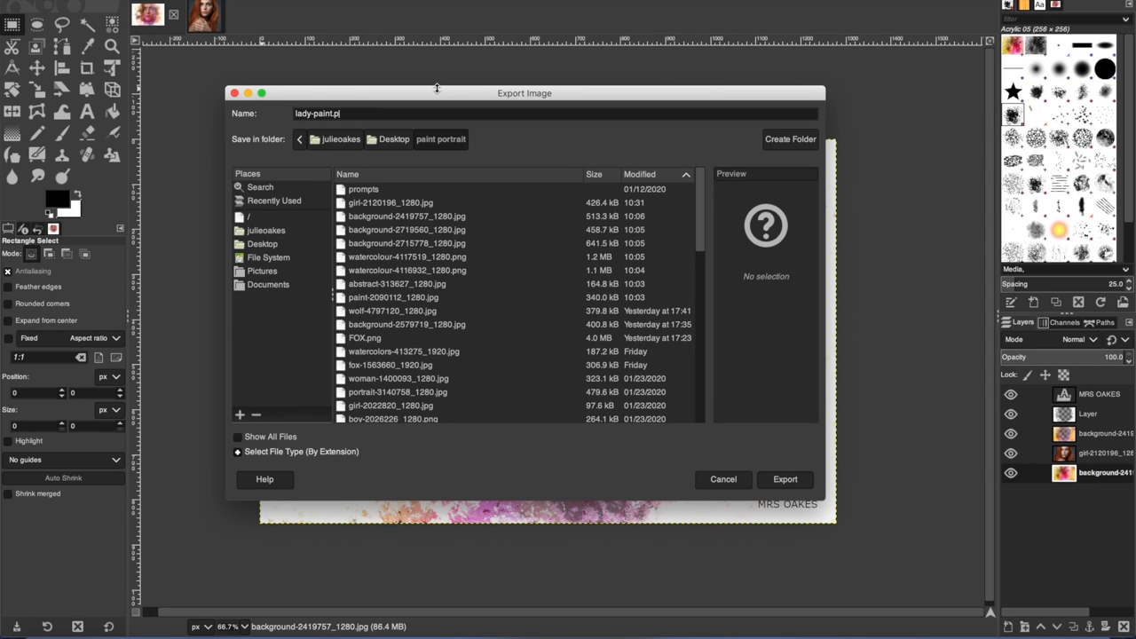
pyautogui.write('ng')
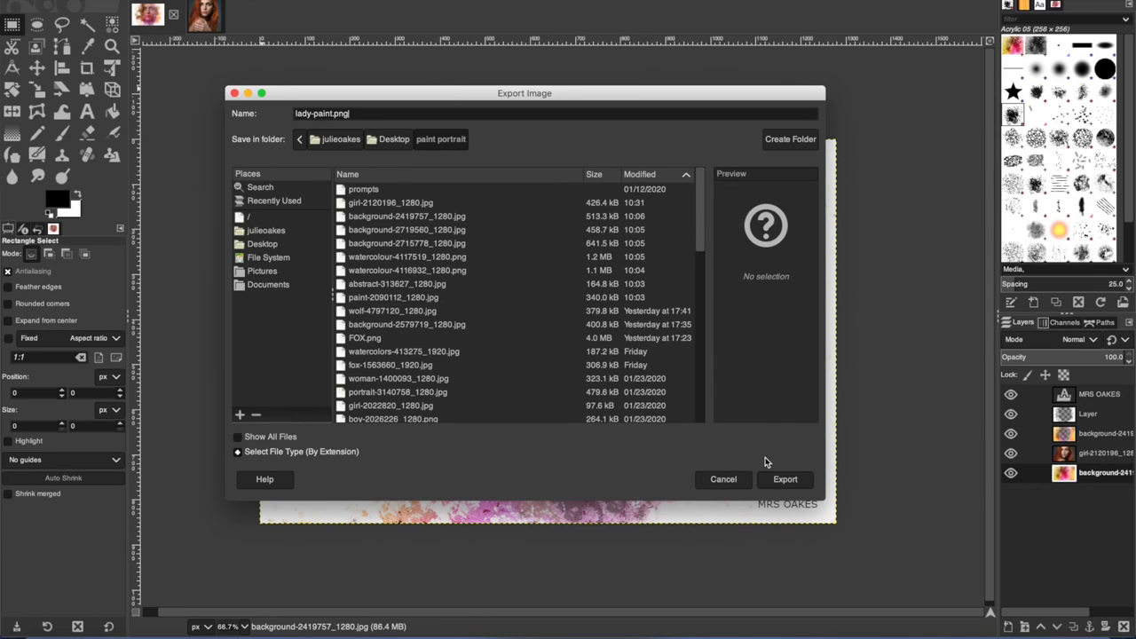
pyautogui.click(785, 480)
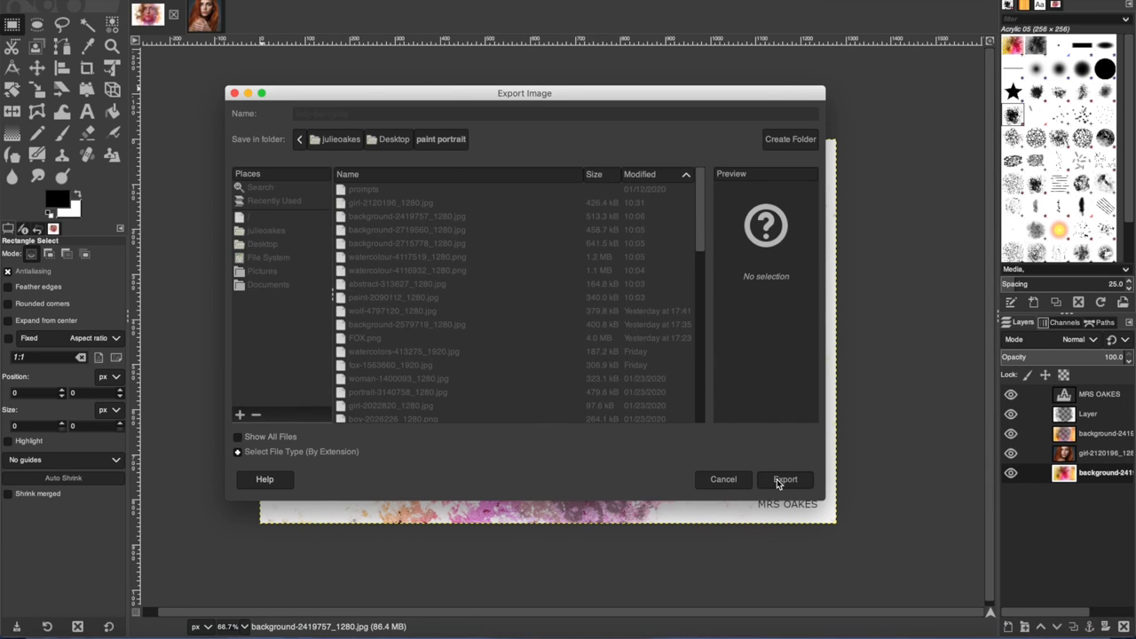
pyautogui.click(785, 479)
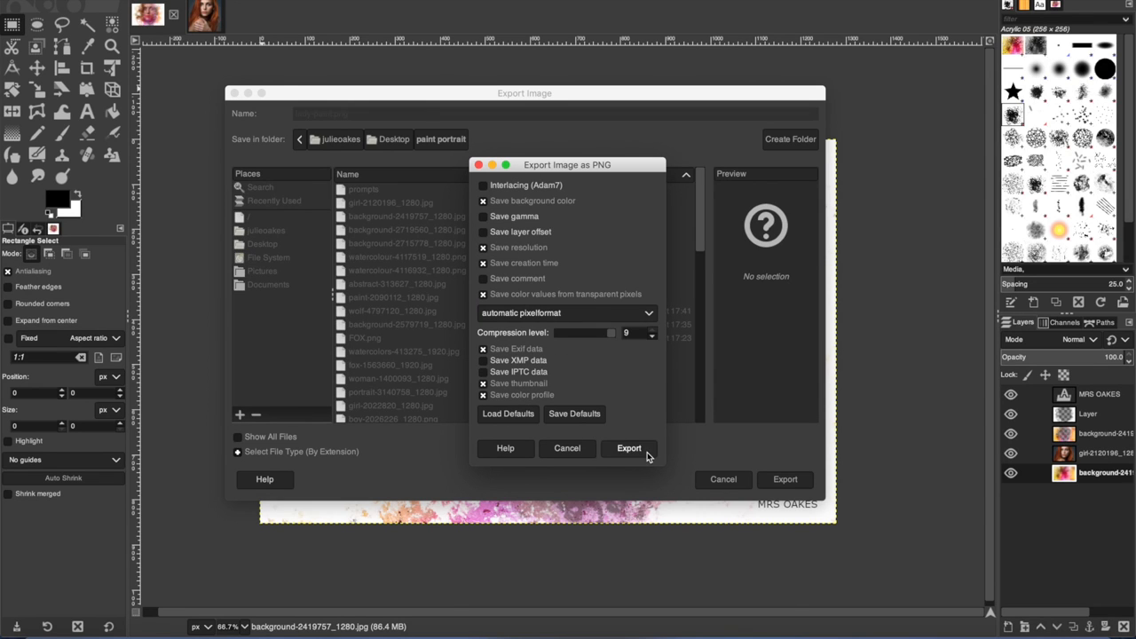
pyautogui.click(629, 447)
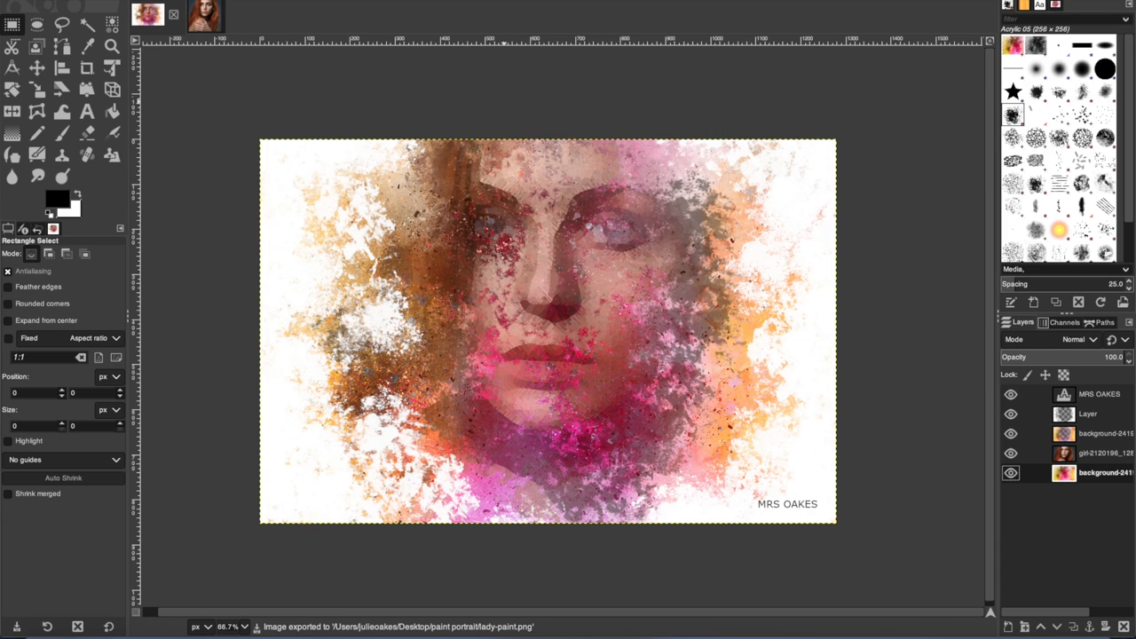
pyautogui.click(258, 4)
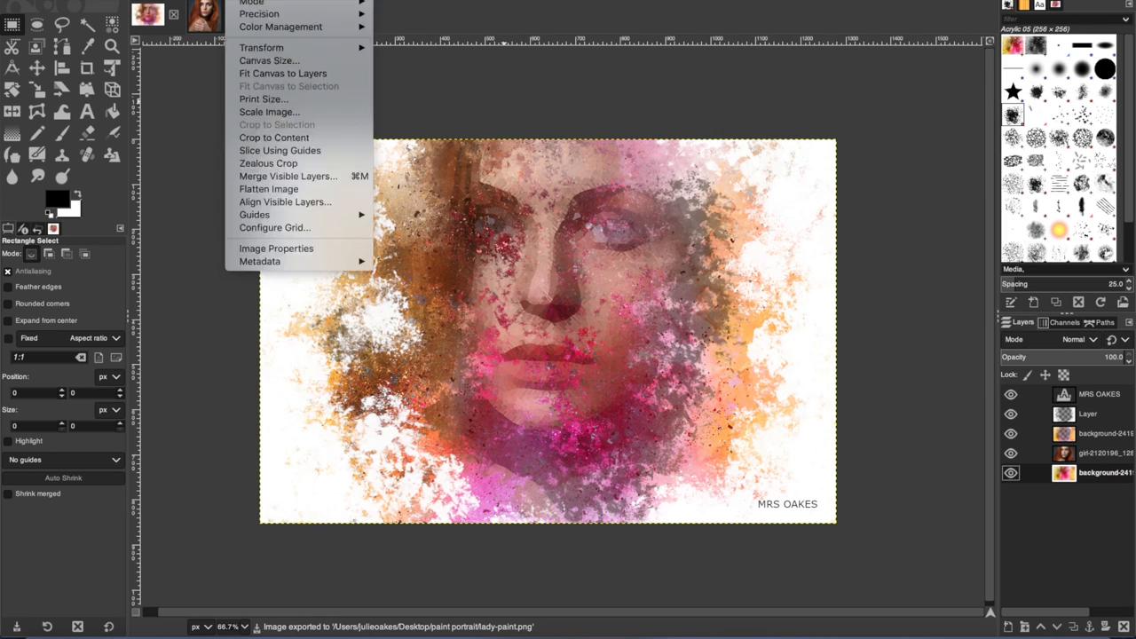